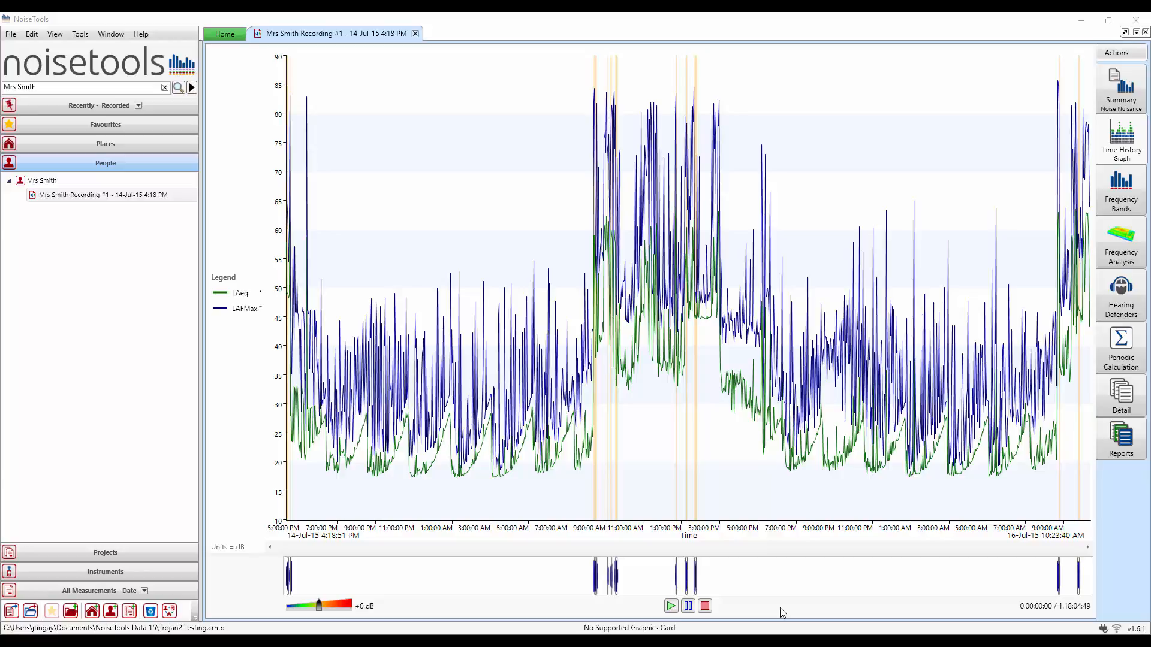
mouse_move(223, 211)
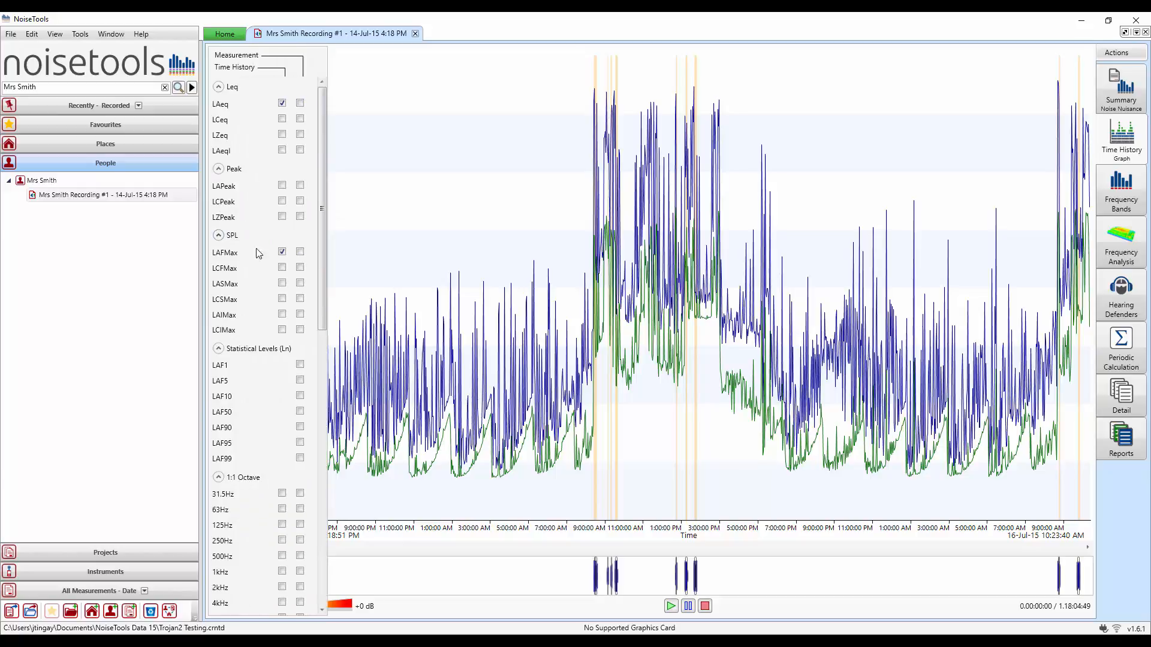
Step: Remove LAFMax from the graph and turn off Show Audio Markers in View Settings
click(281, 253)
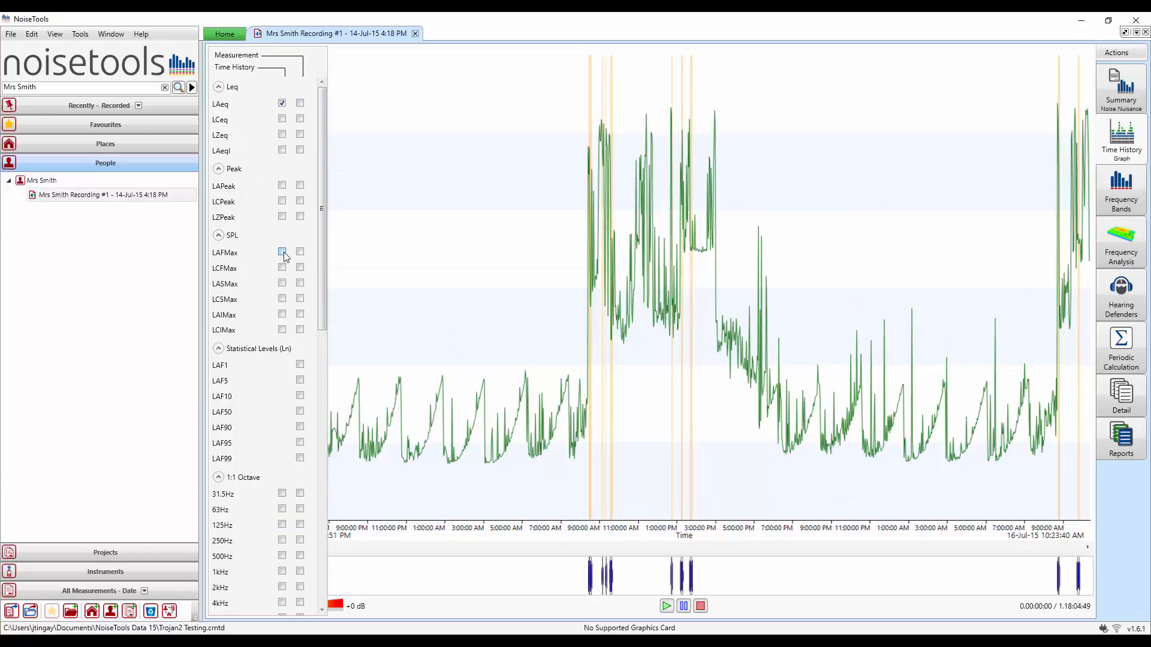
right_click(436, 159)
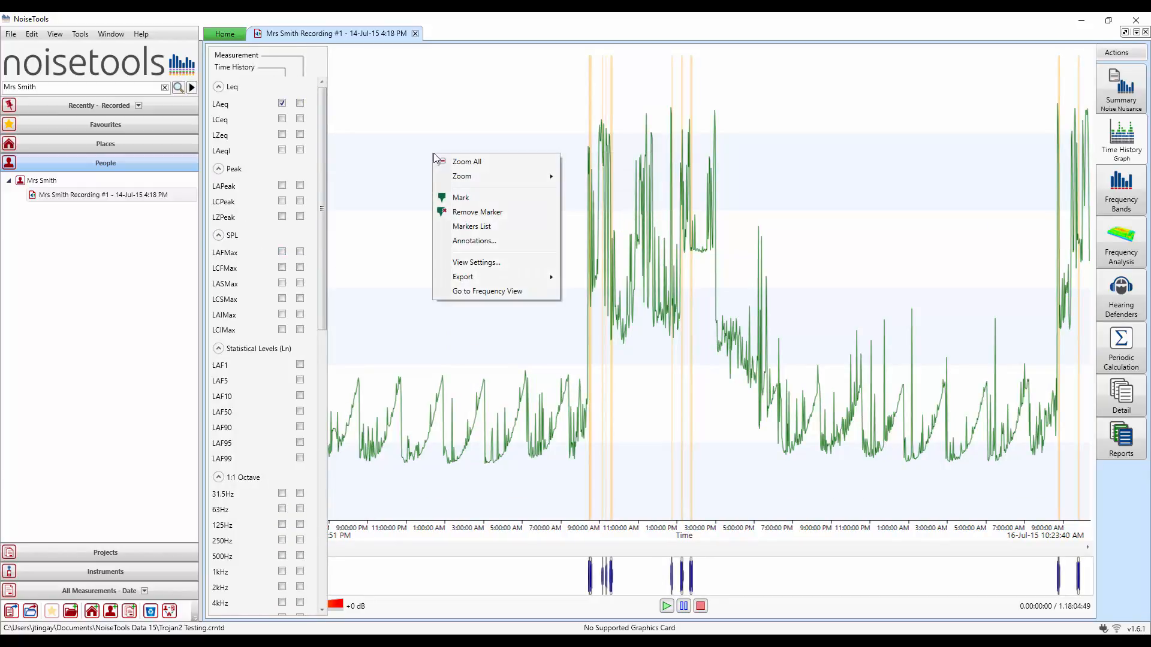
mouse_move(468, 266)
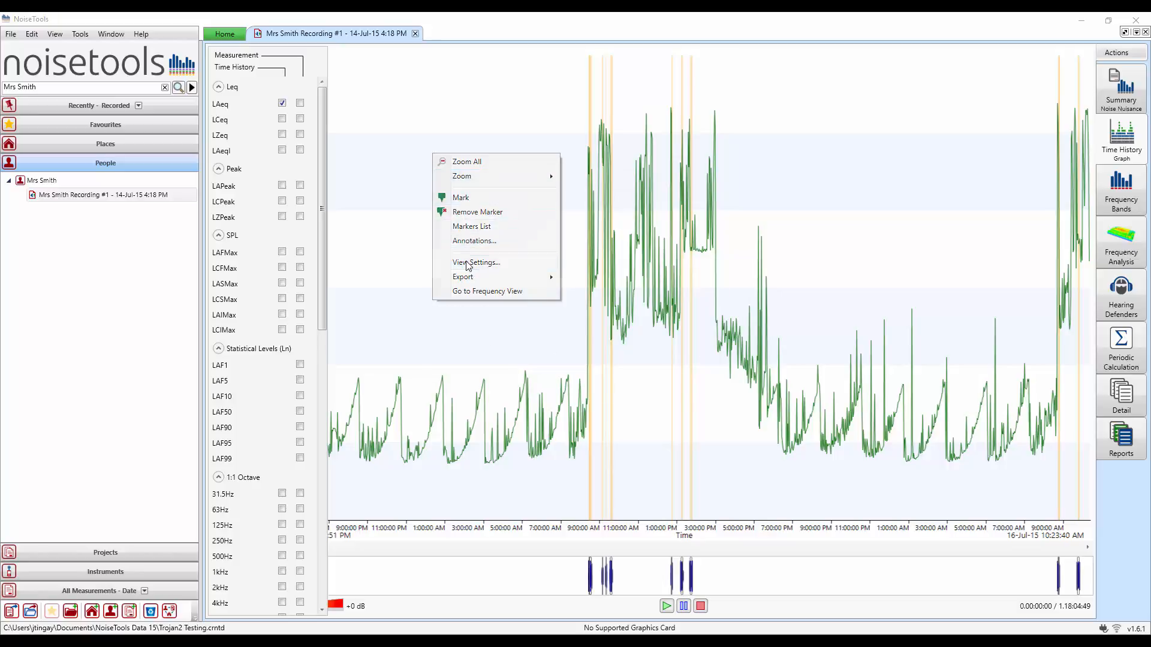
click(476, 263)
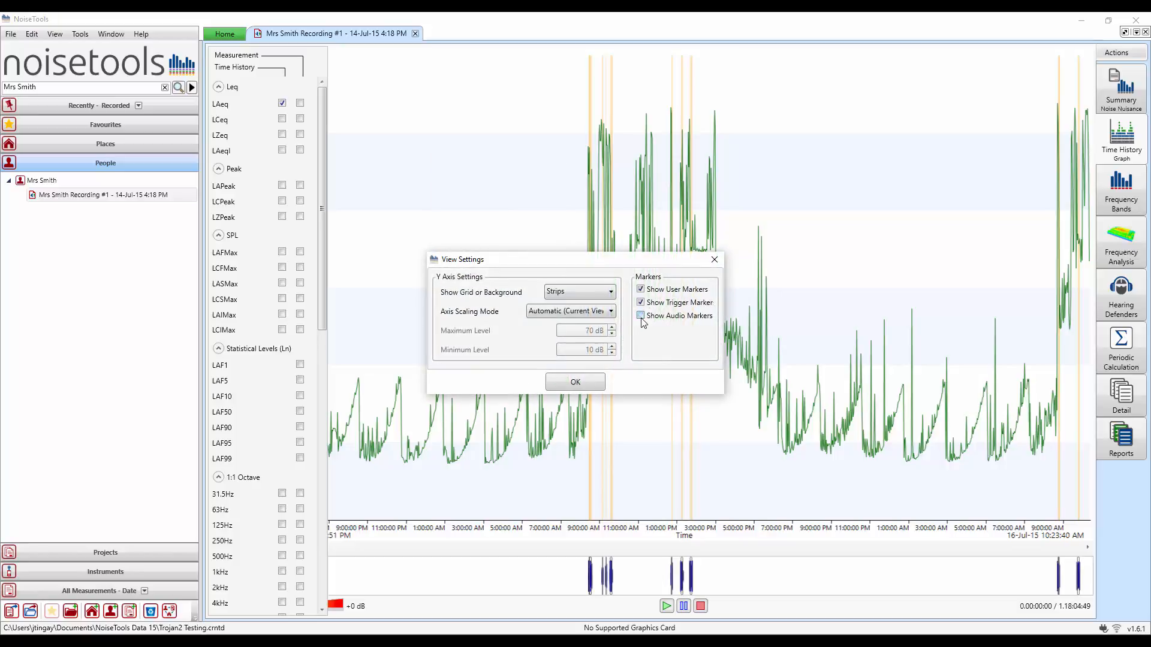
click(574, 381)
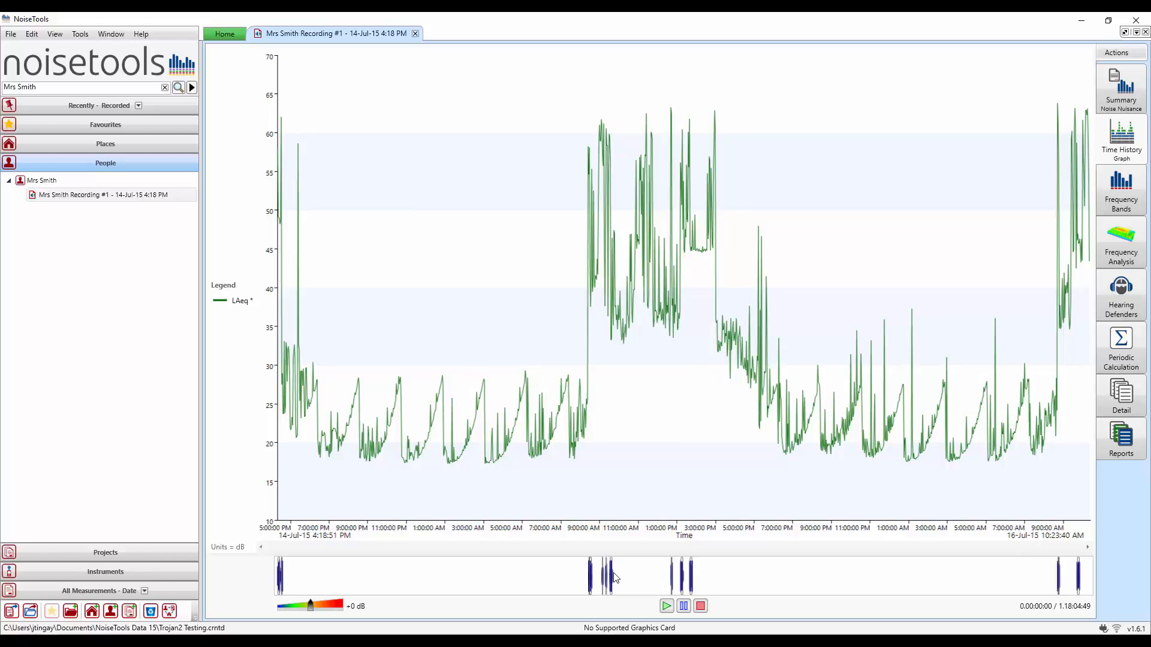
mouse_move(298, 289)
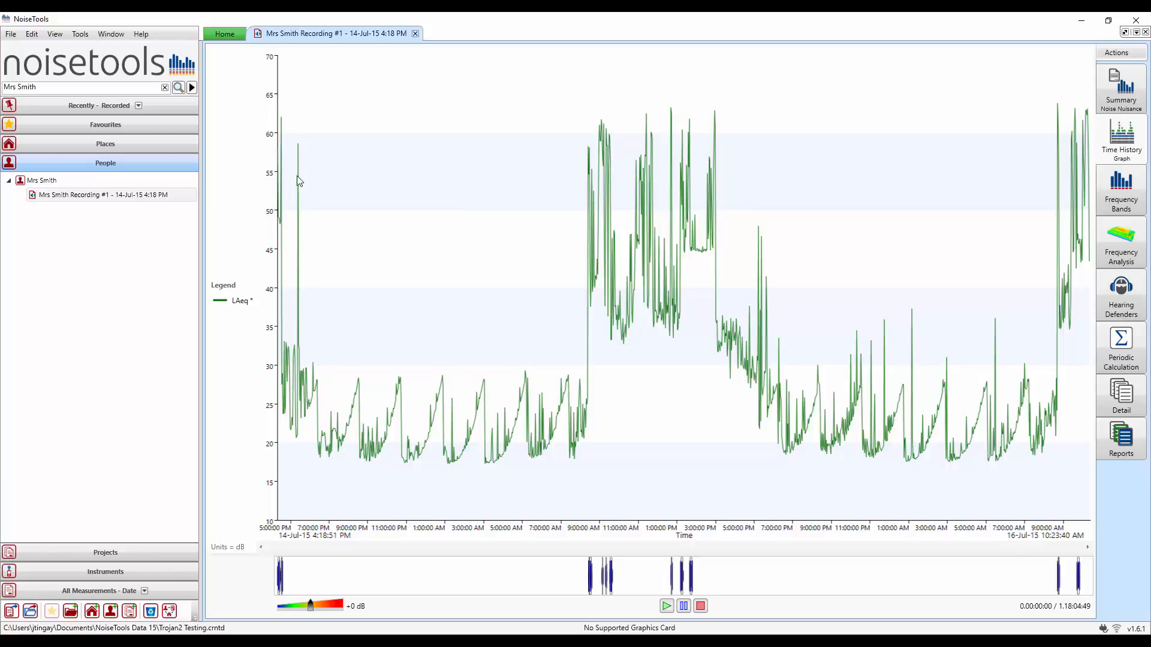
mouse_move(292, 152)
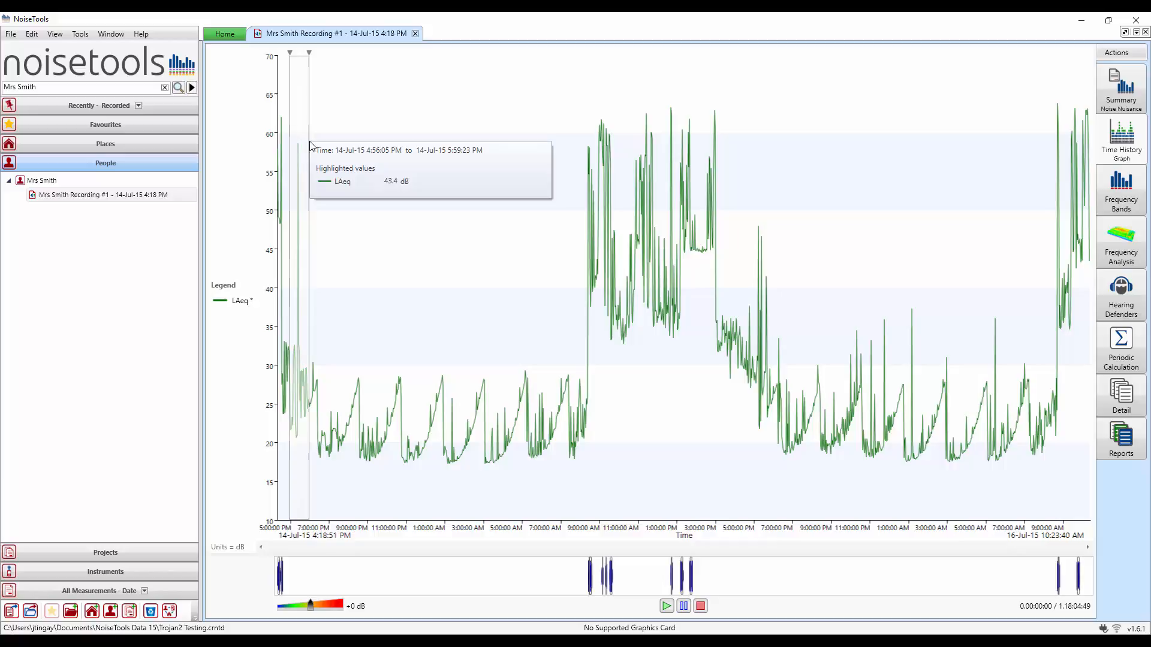
Step: Zoom the LAeq graph into the selected range, roughly 4:56–5:57 PM
right_click(309, 147)
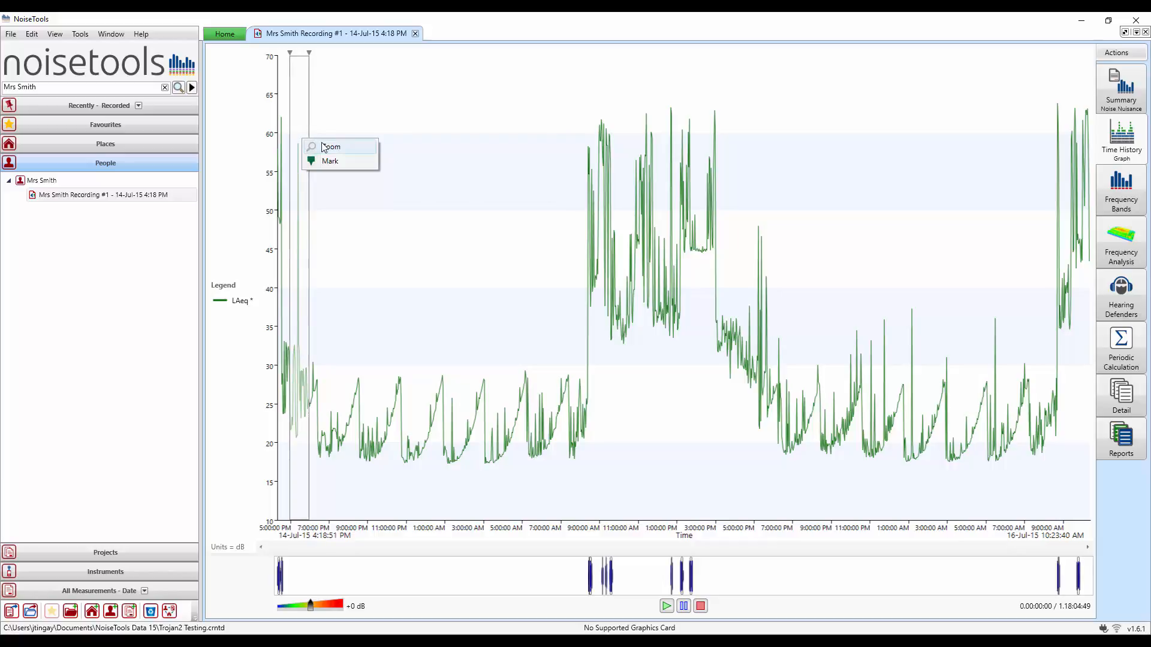
click(331, 146)
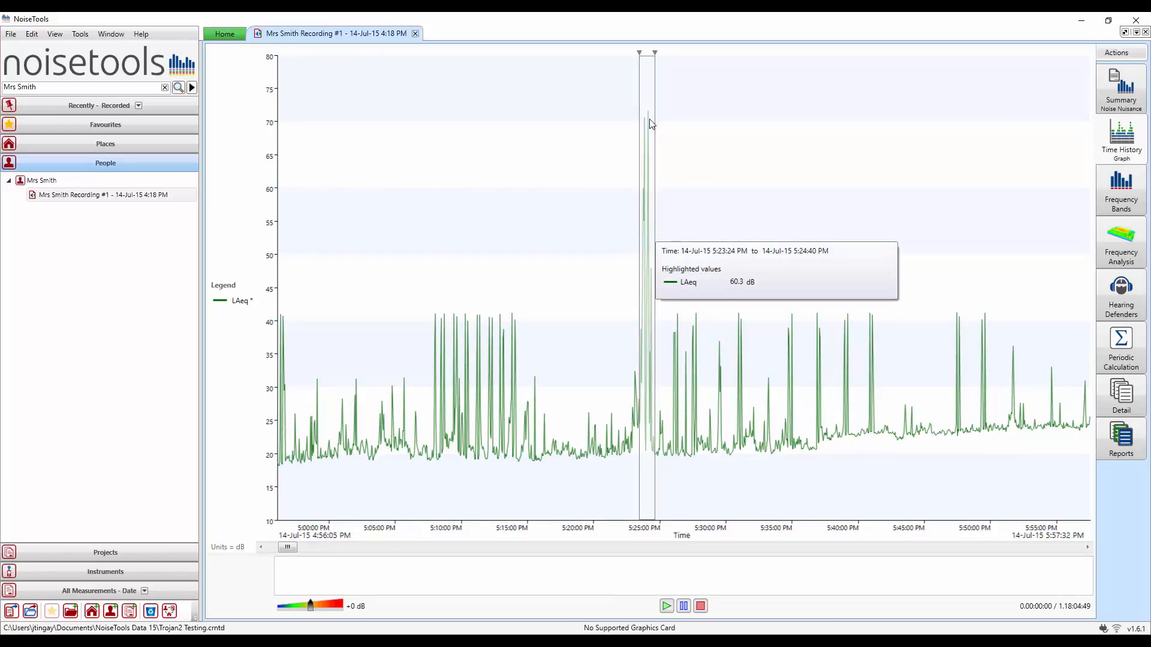
Step: Mark the selected spike as a new red 'Dog Barking' type described 'Dog barking next door'
right_click(648, 122)
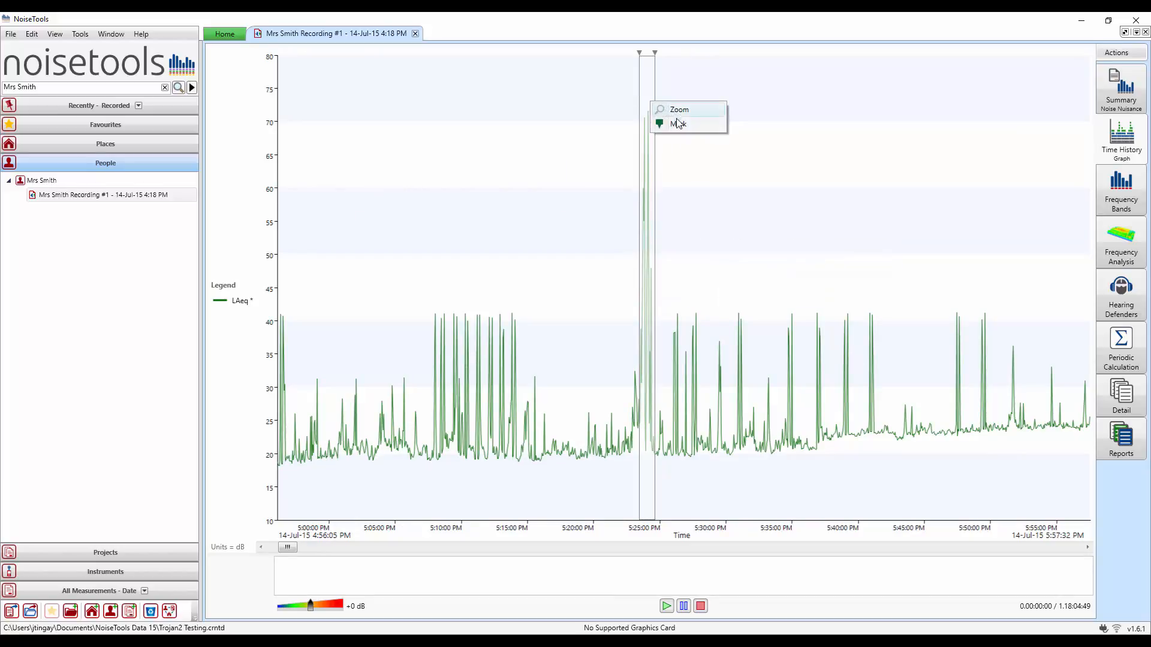
click(677, 124)
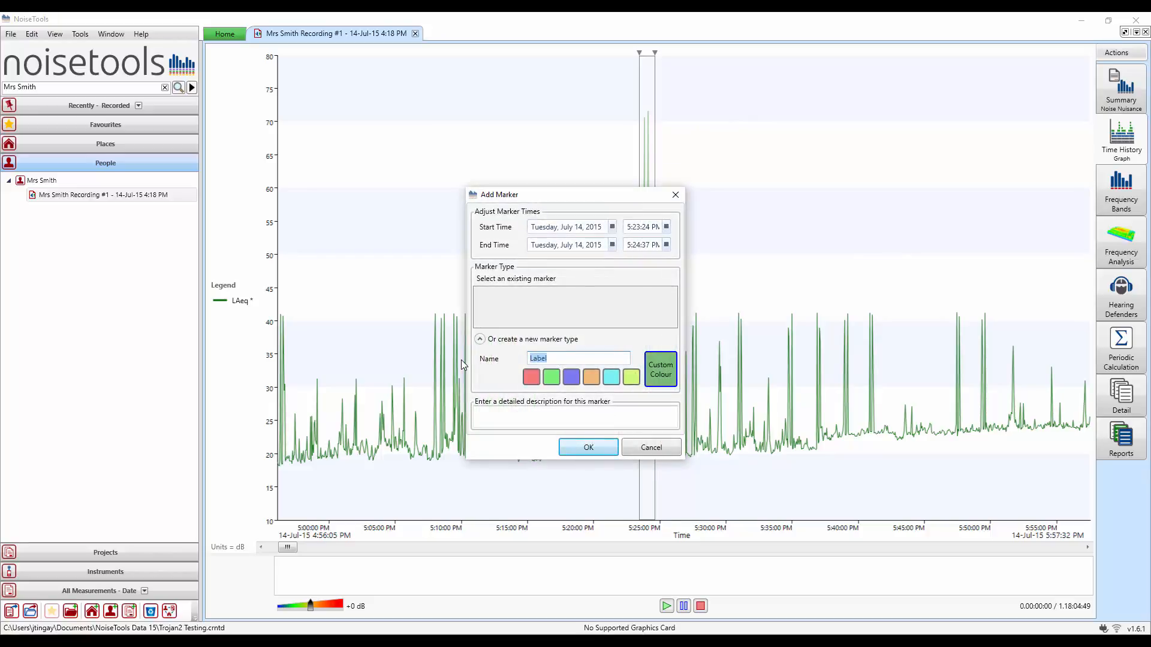
text(Dog Bar)
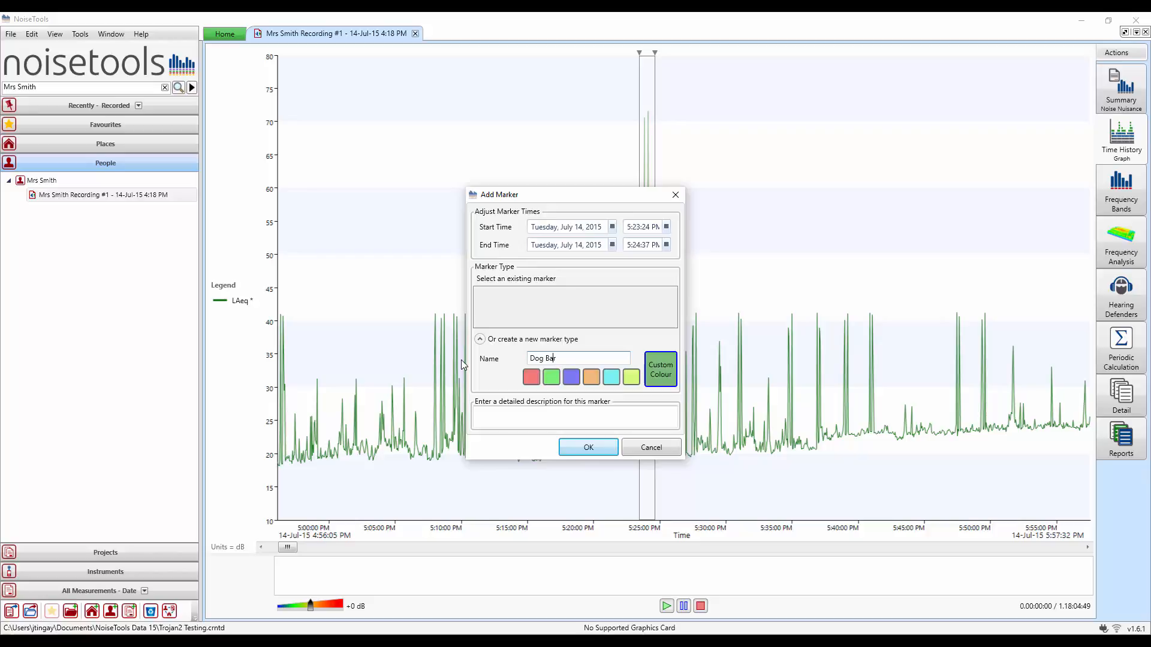
text(rking)
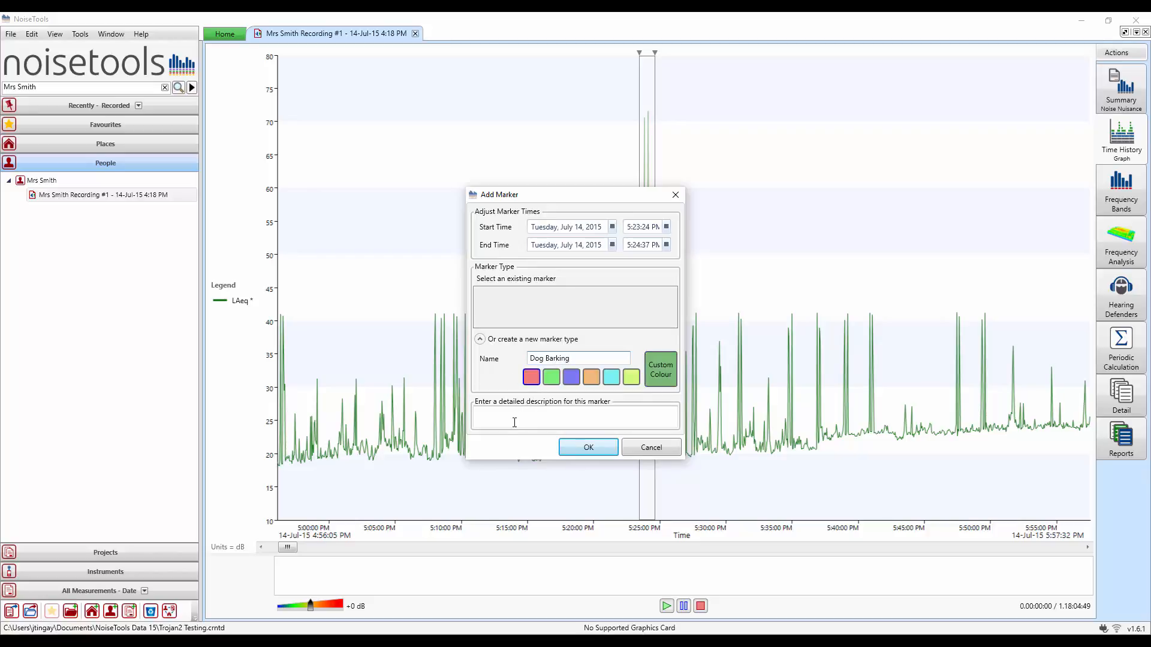
text(D)
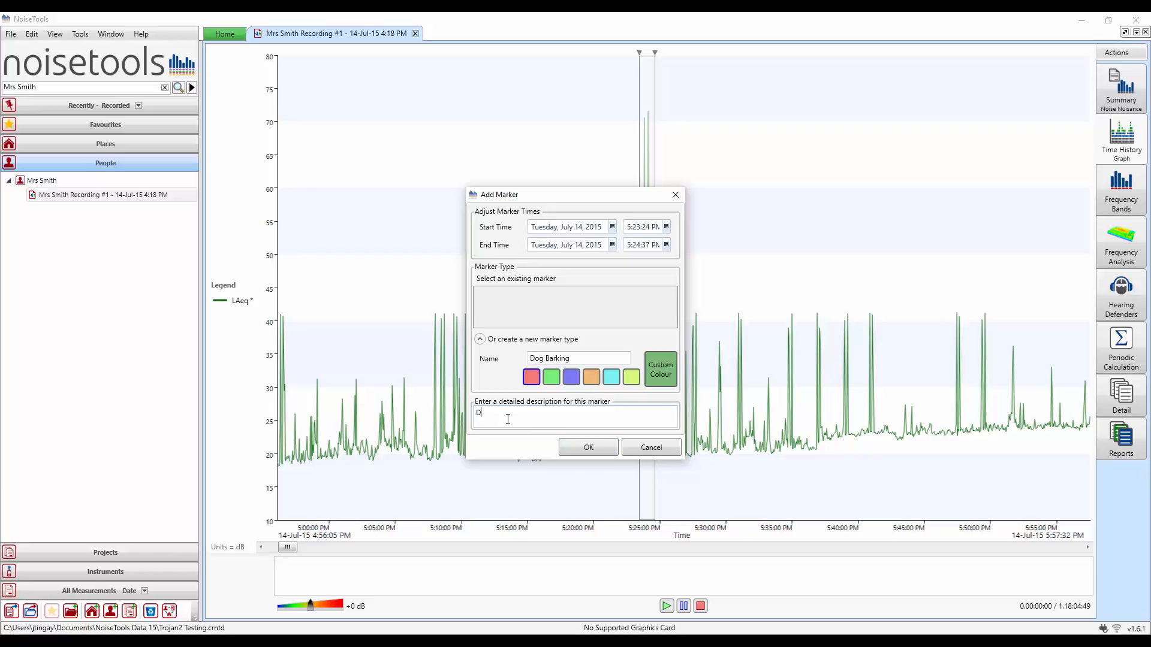
text(og barking)
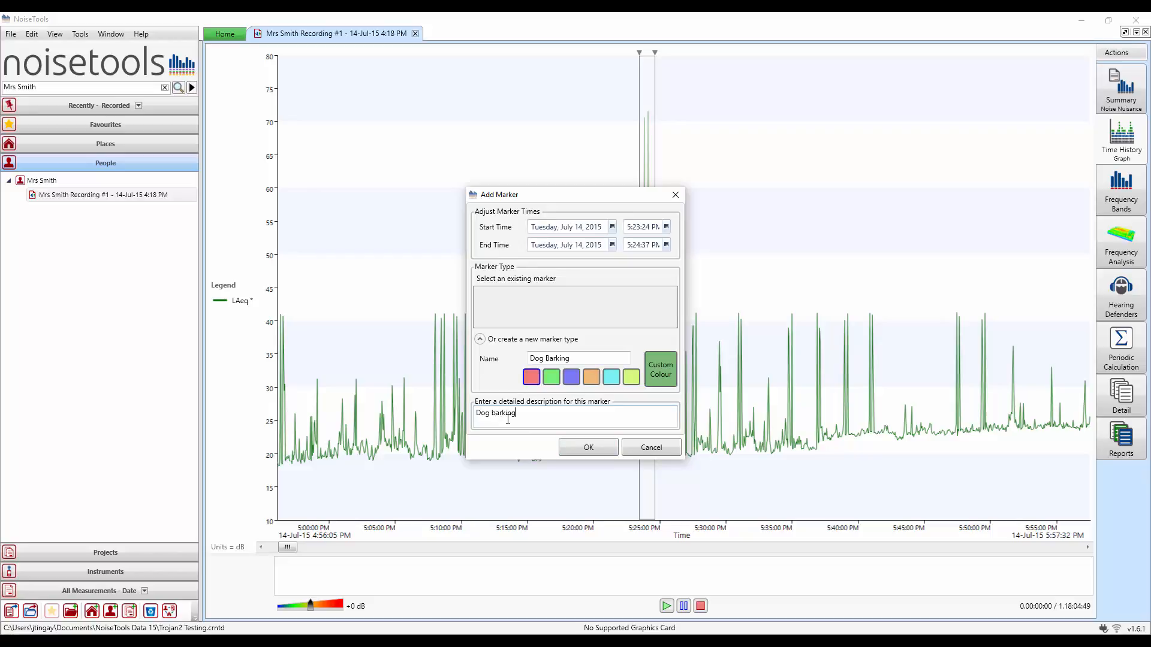
text(next d)
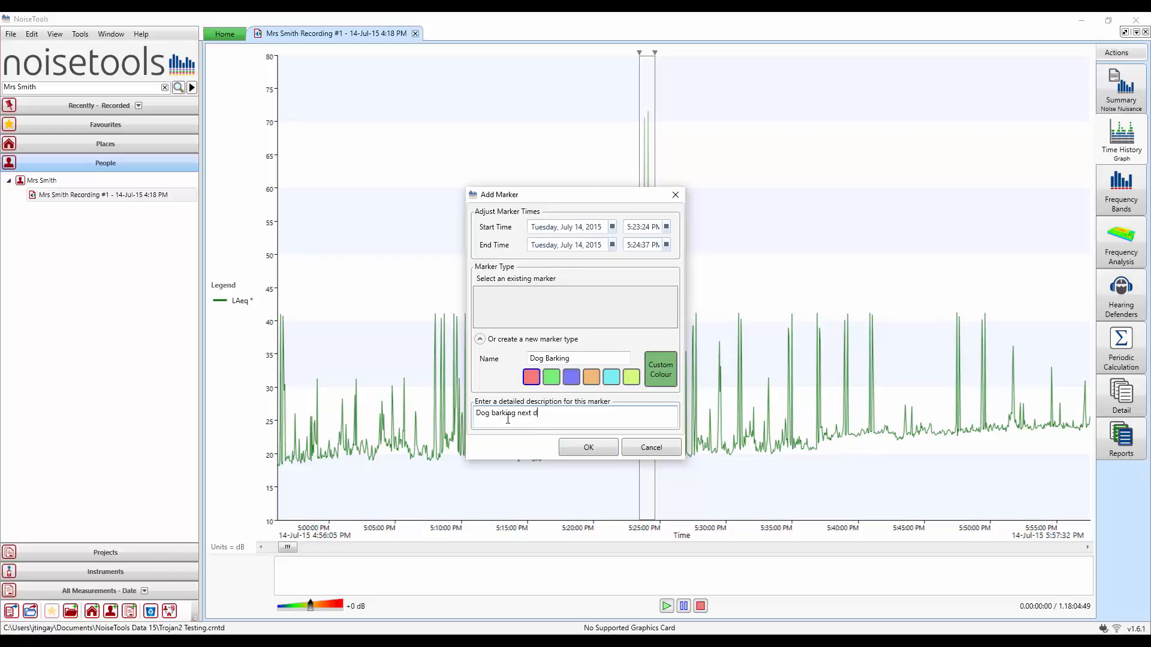
text(oor)
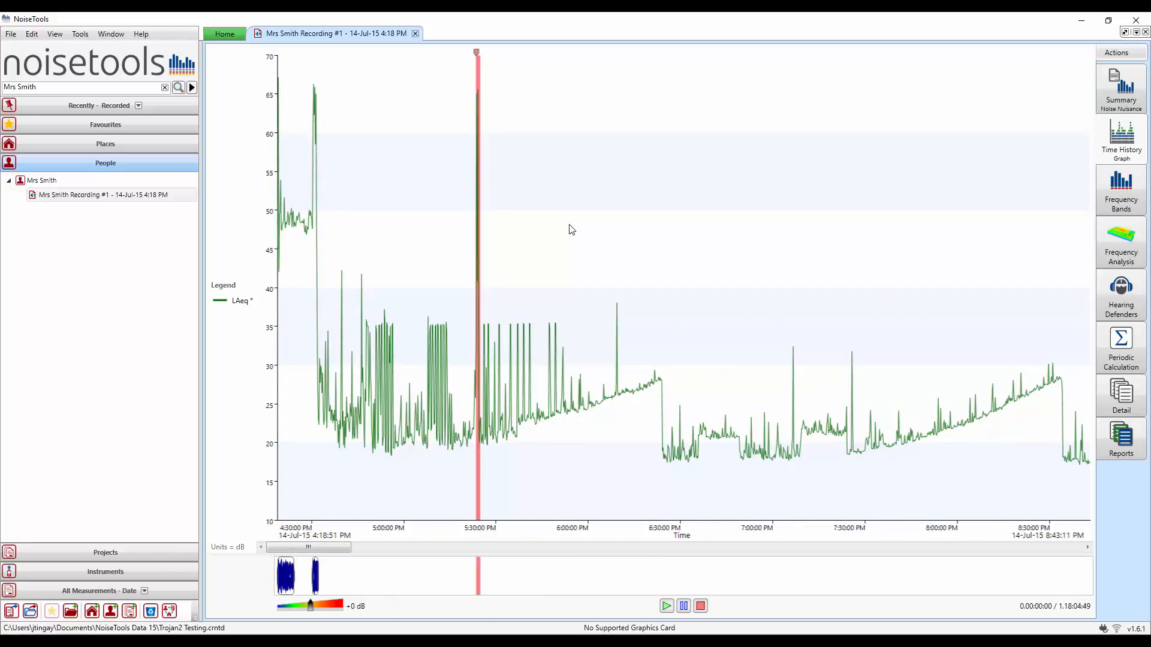
mouse_move(443, 196)
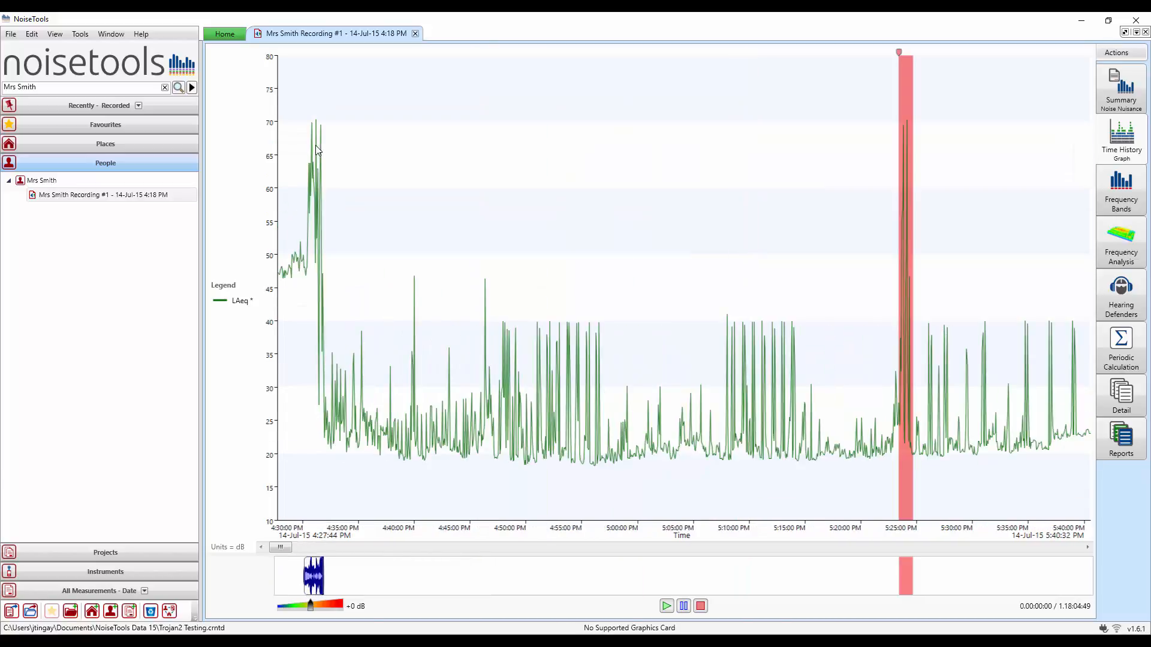
Step: Select the spike near 4:30 PM and mark it with the existing Dog Barking type
drag(318, 151, 306, 191)
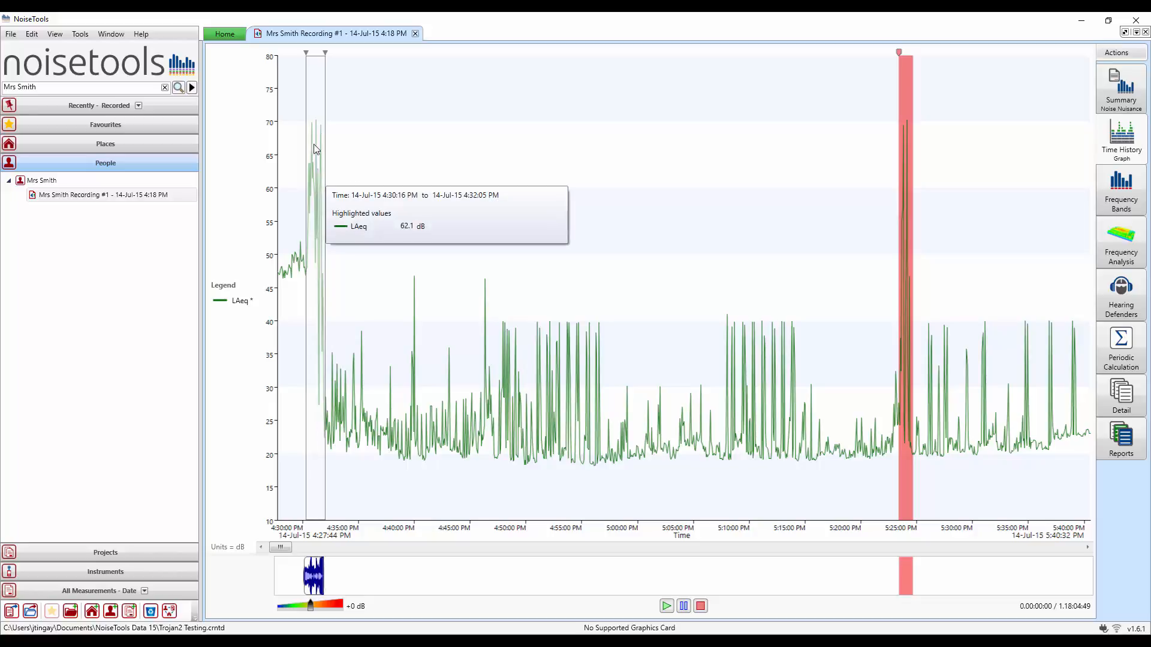
right_click(314, 148)
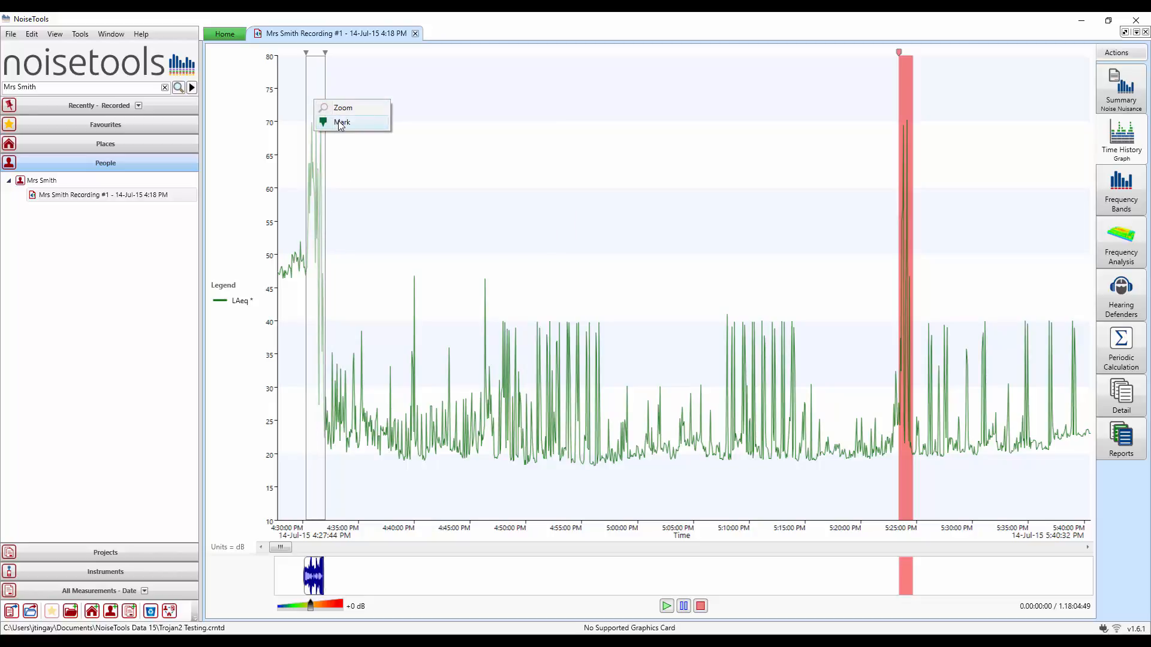
click(342, 123)
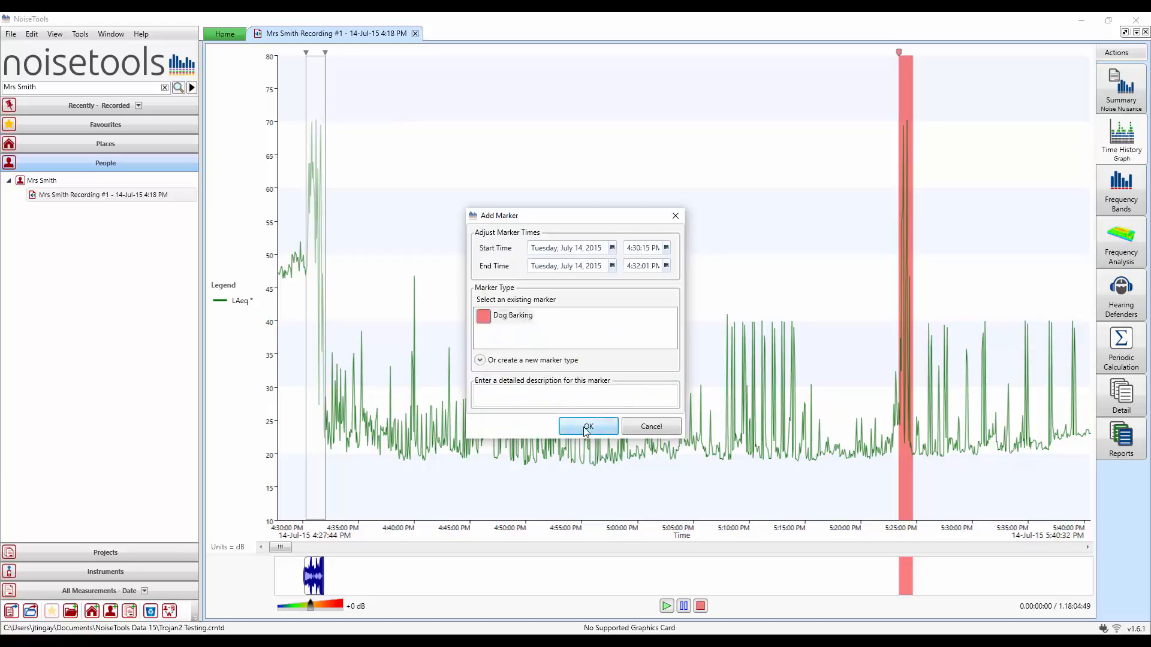
click(587, 427)
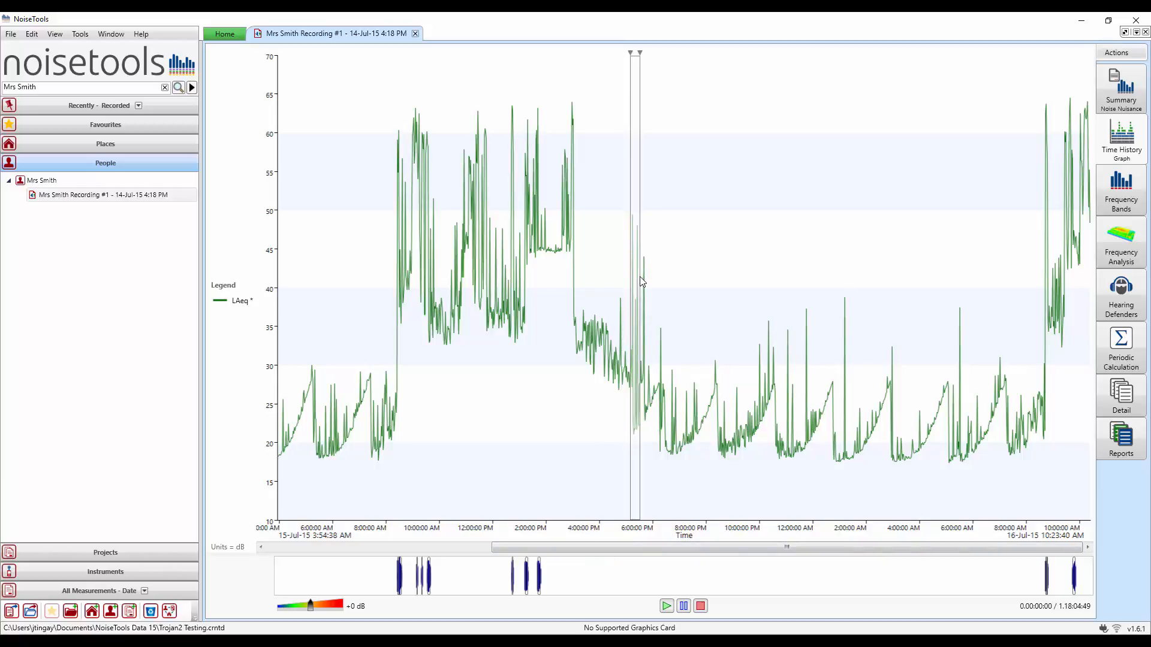
Step: Mark the selected 5:07–5:30 PM range as Dog Barking described 'Dog barking next door'
right_click(641, 282)
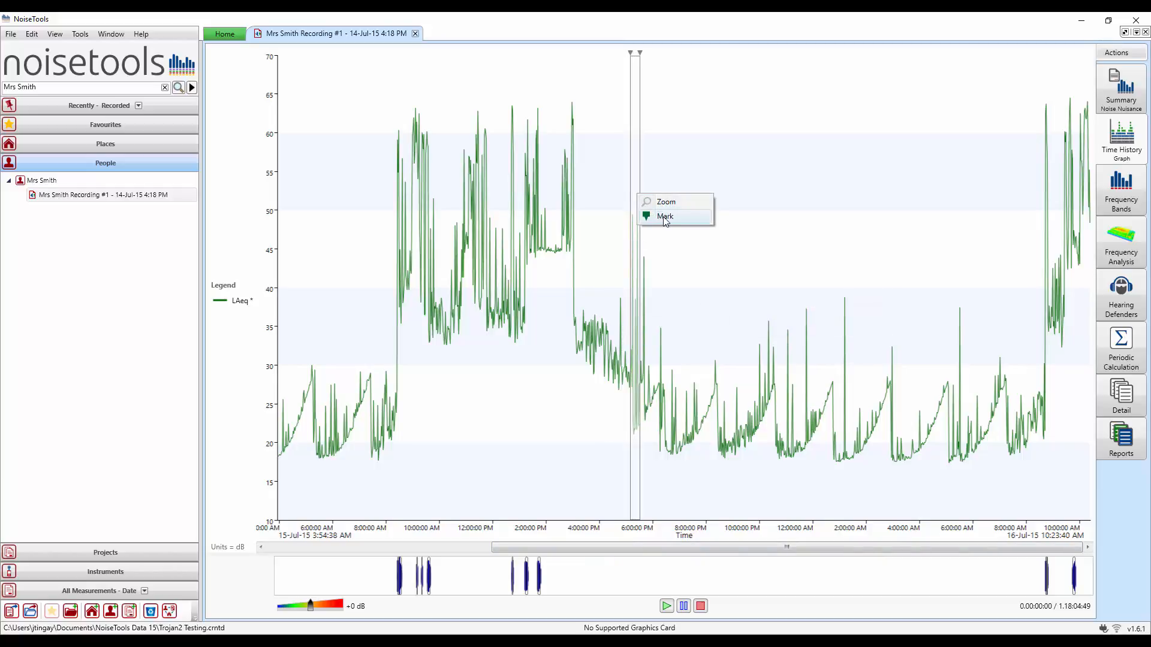
click(665, 216)
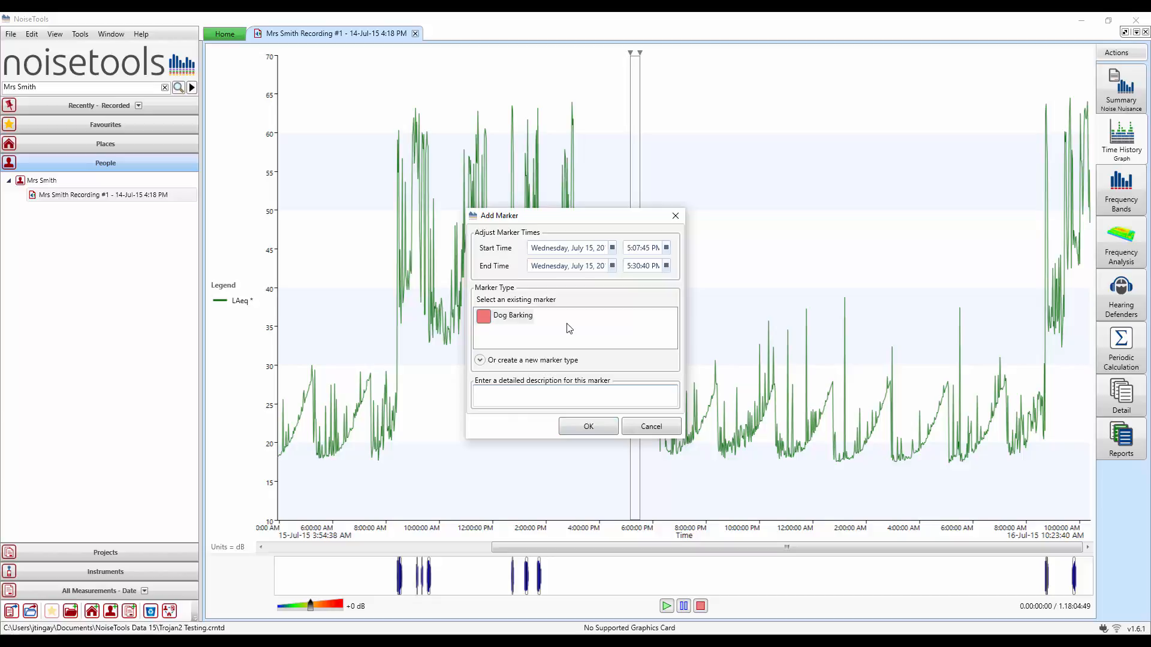
text(Dog barking next door)
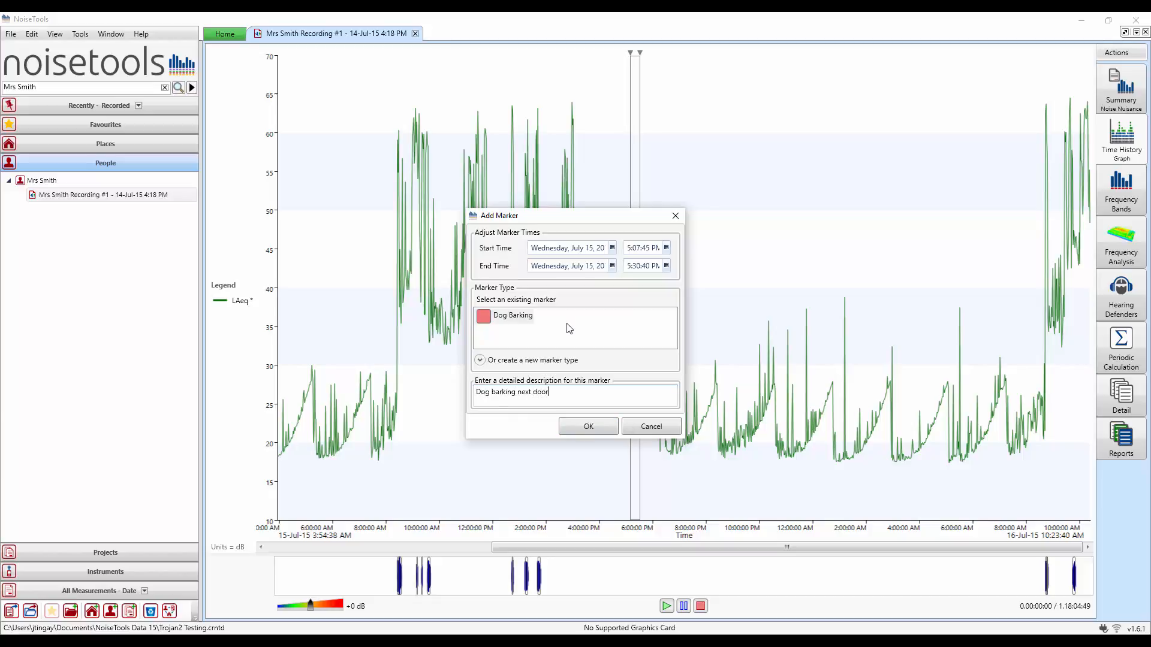
click(587, 427)
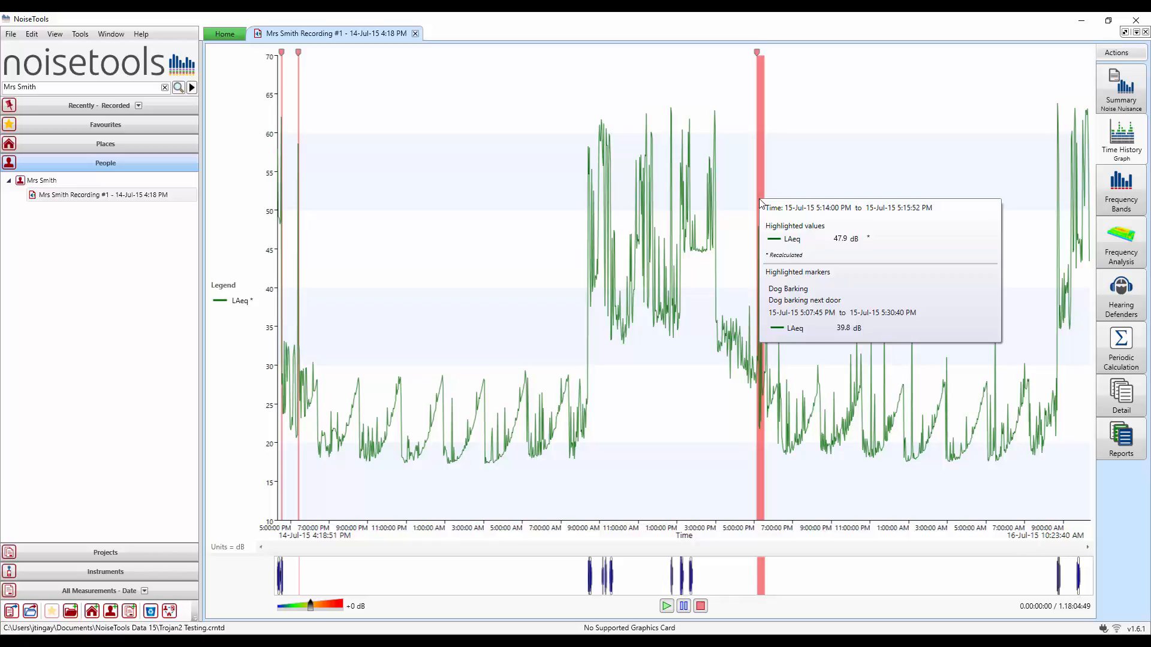
Step: Switch Time History to the Markers table and tick Combine similar markers
click(1121, 135)
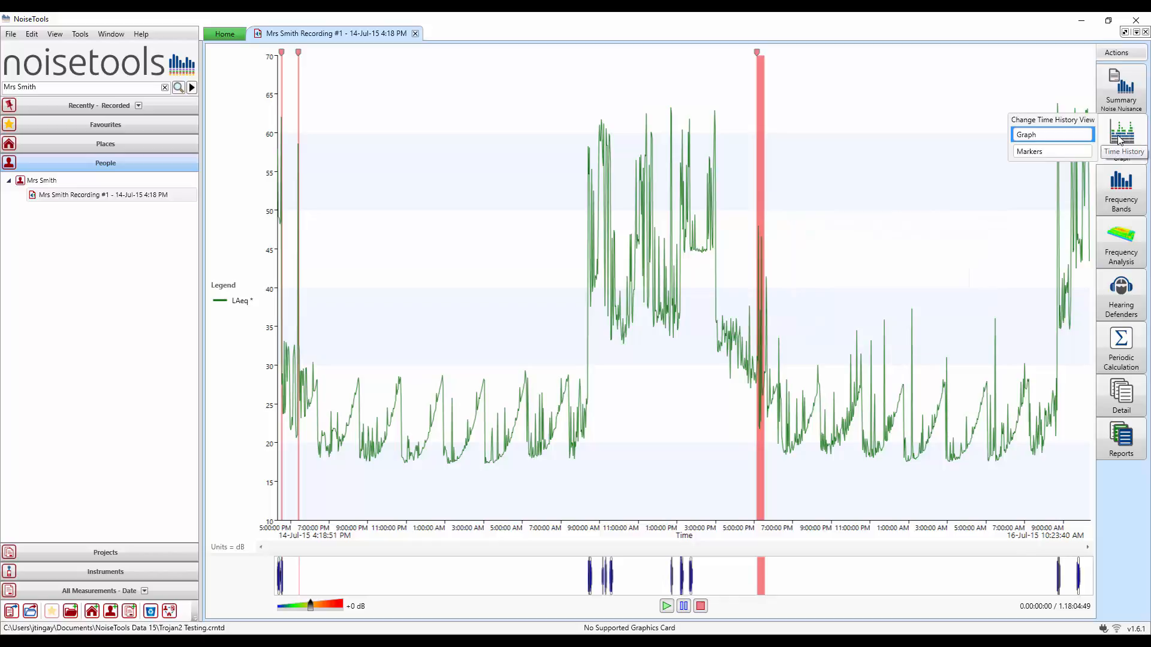
mouse_move(1099, 129)
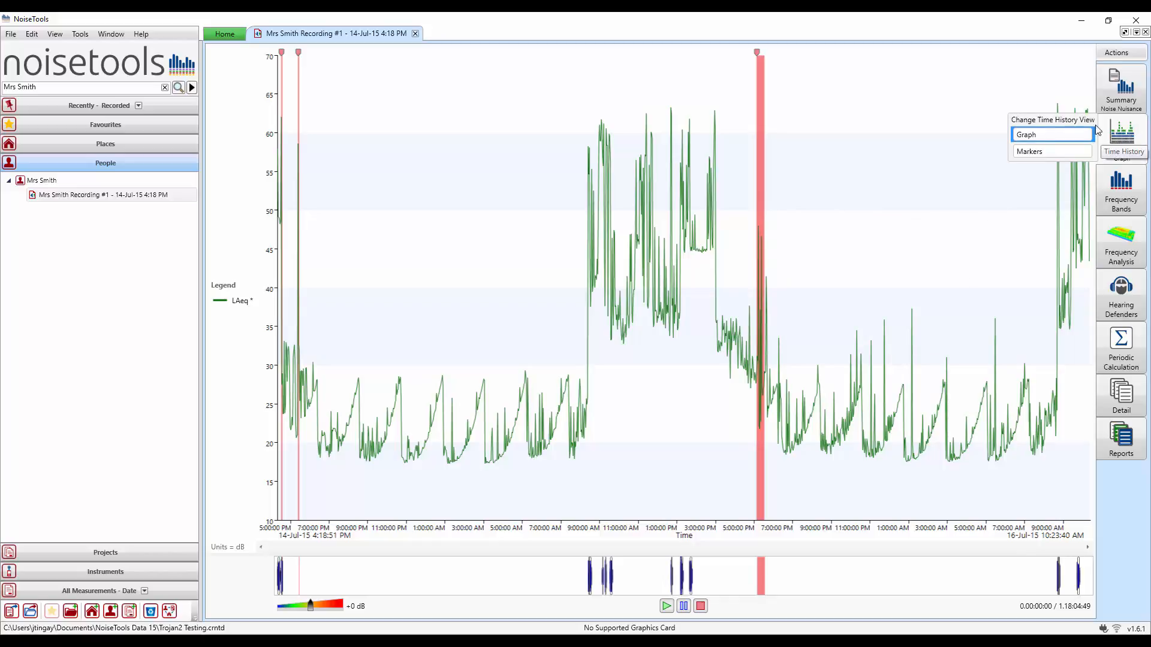
click(1028, 151)
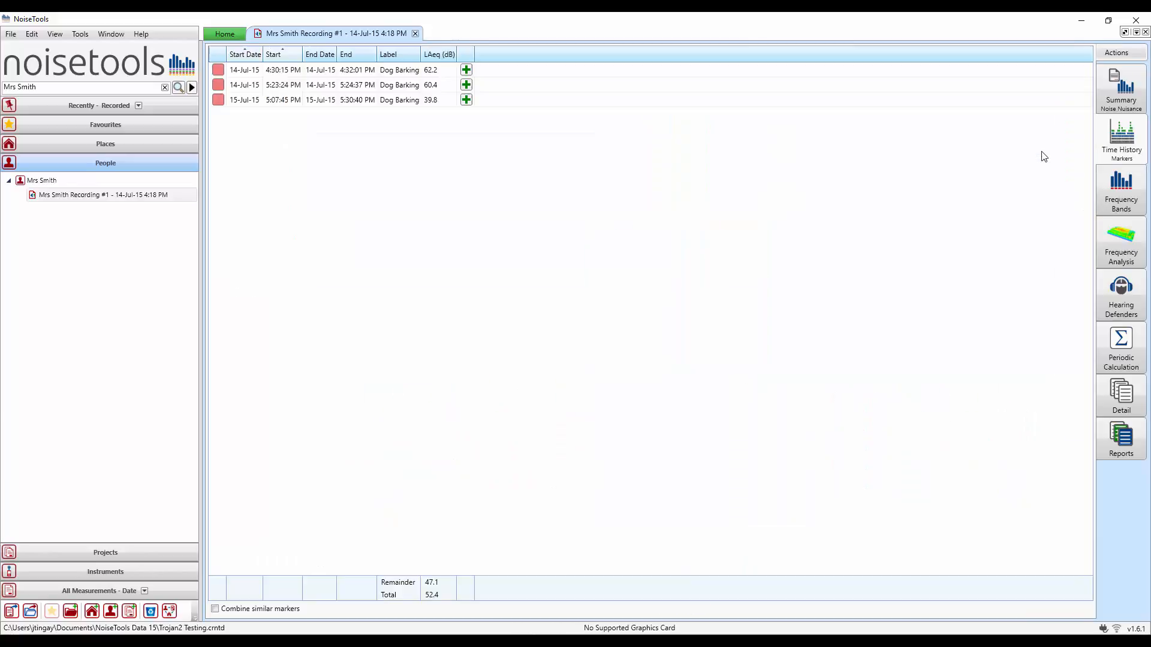
mouse_move(579, 152)
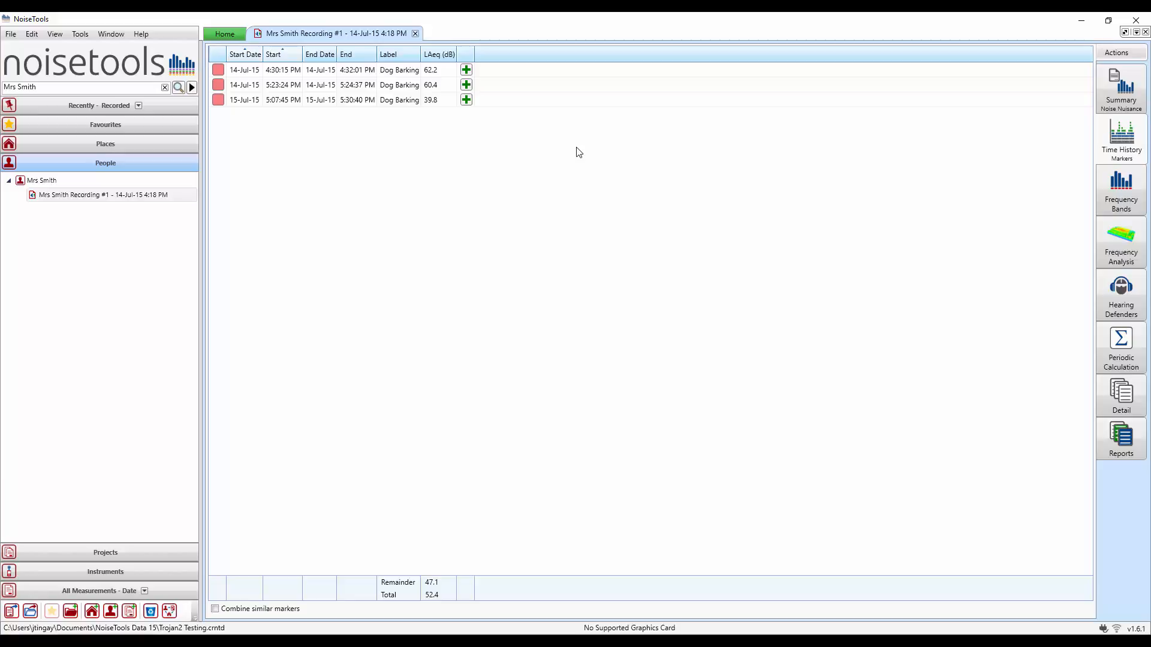
mouse_move(327, 350)
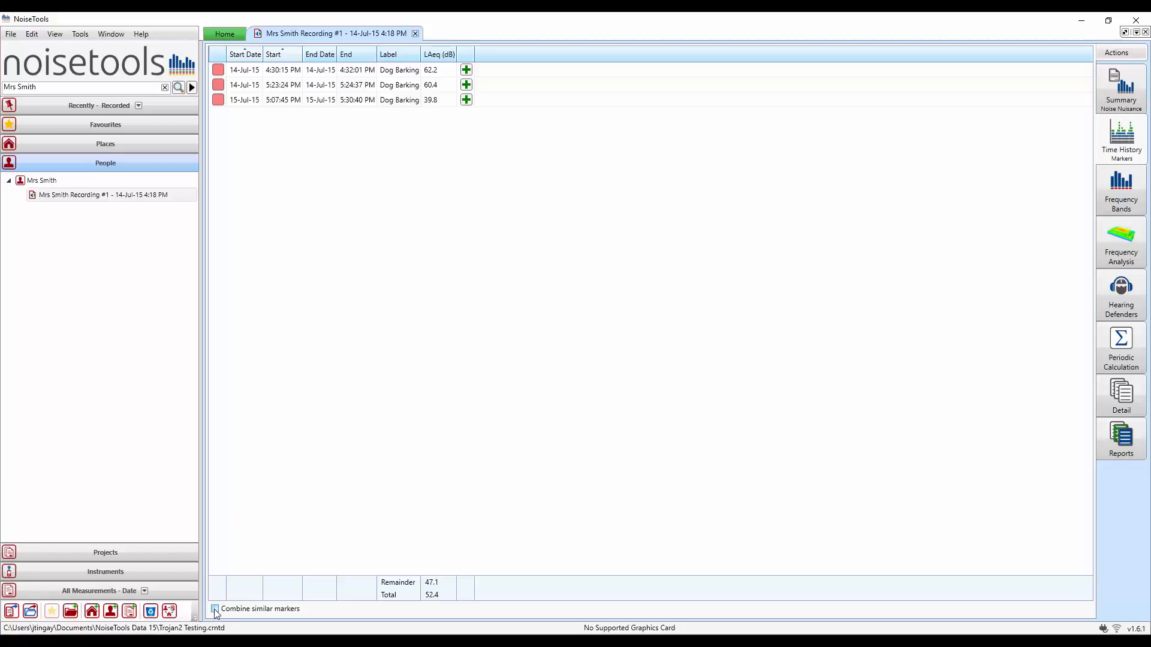
click(214, 609)
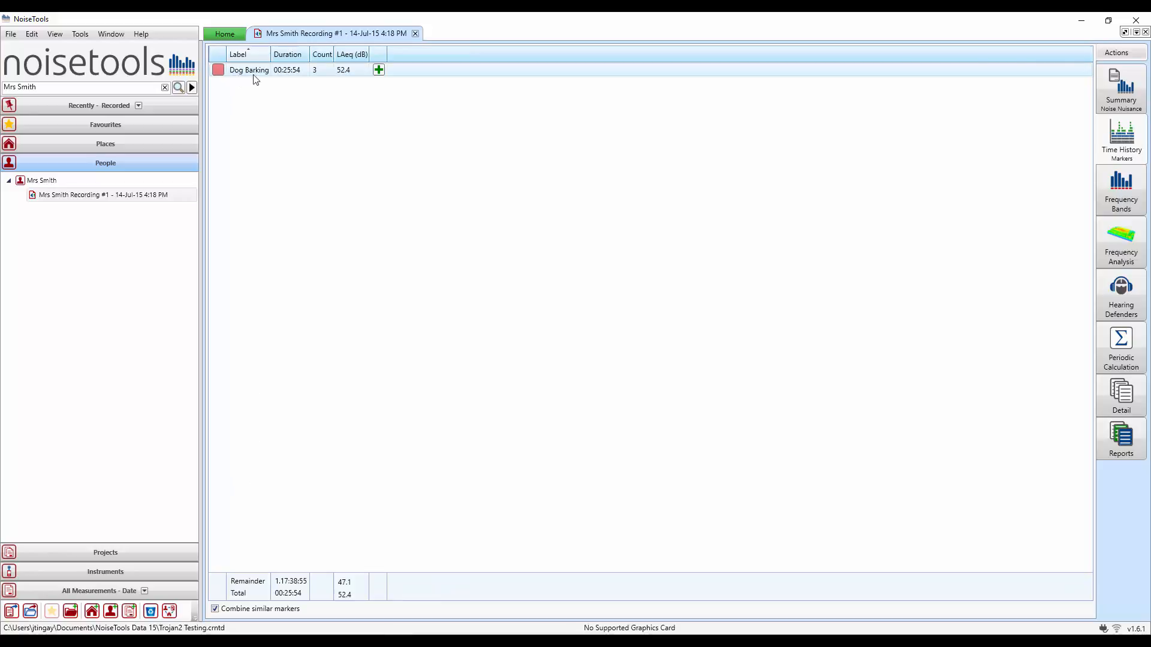
mouse_move(295, 81)
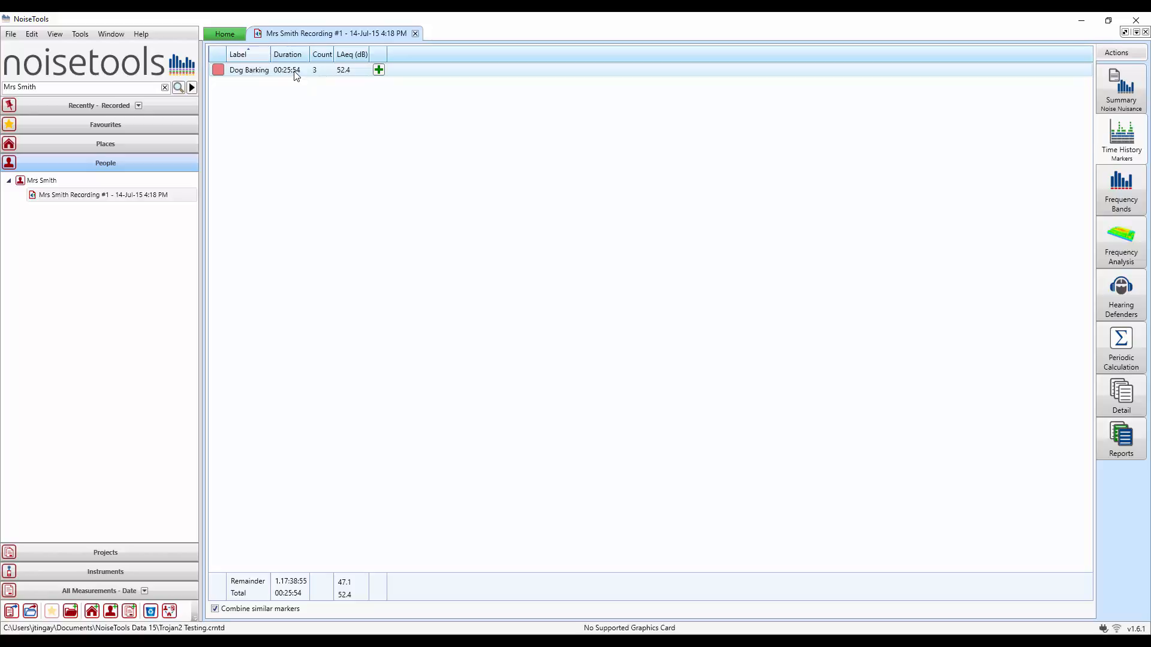
mouse_move(300, 75)
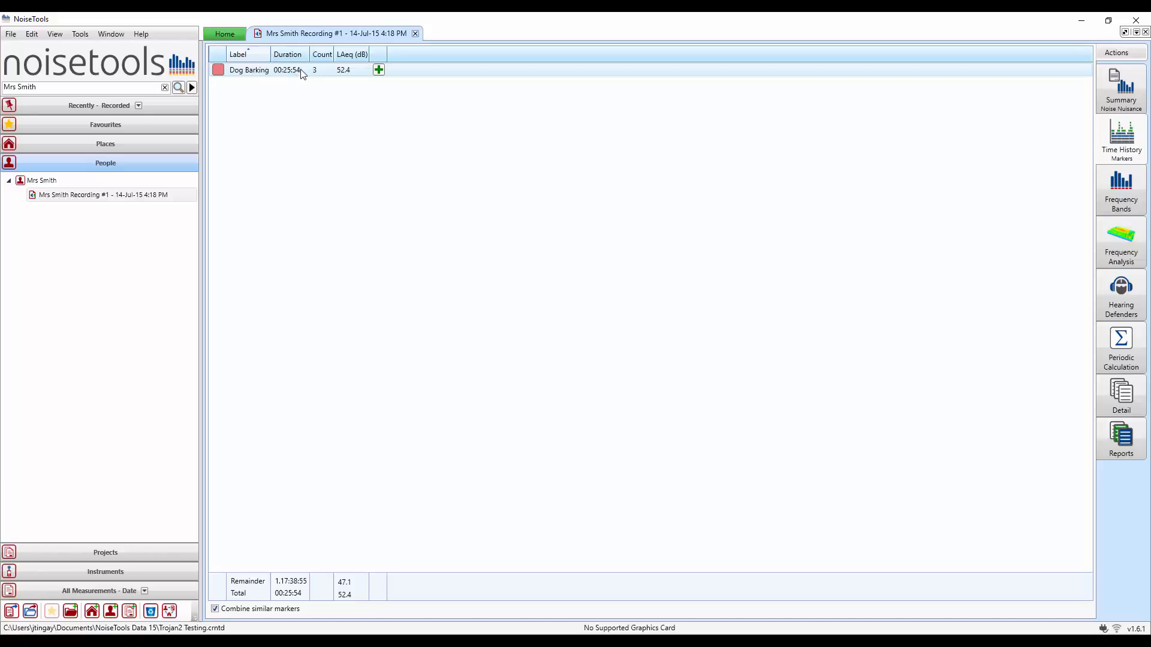
mouse_move(360, 76)
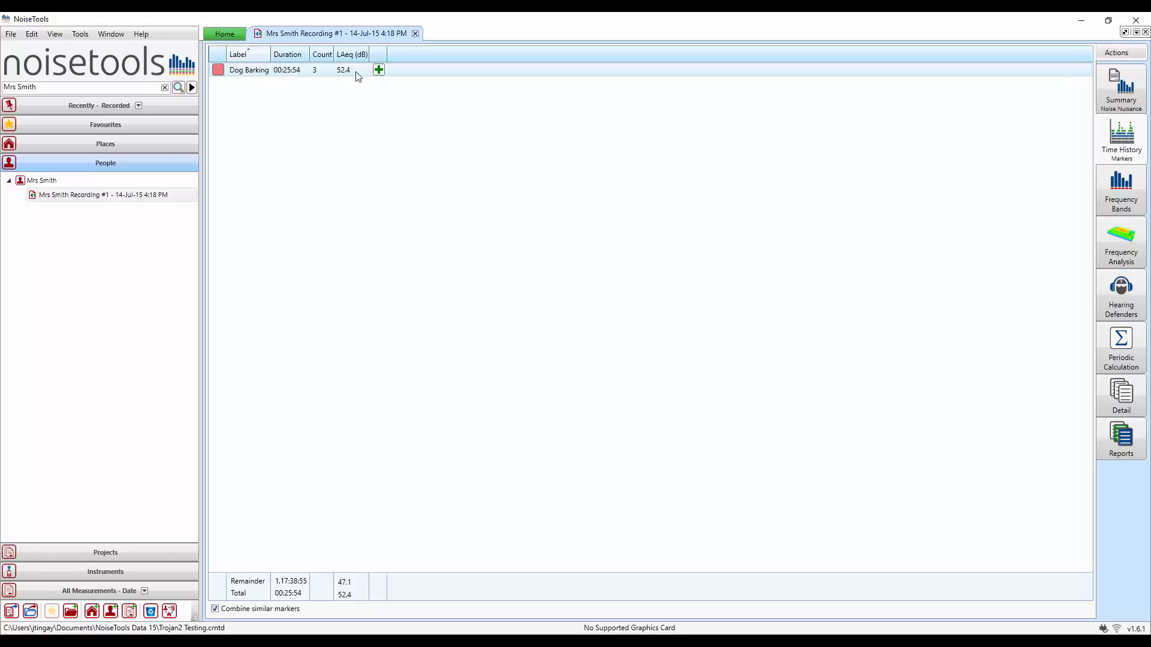
mouse_move(355, 92)
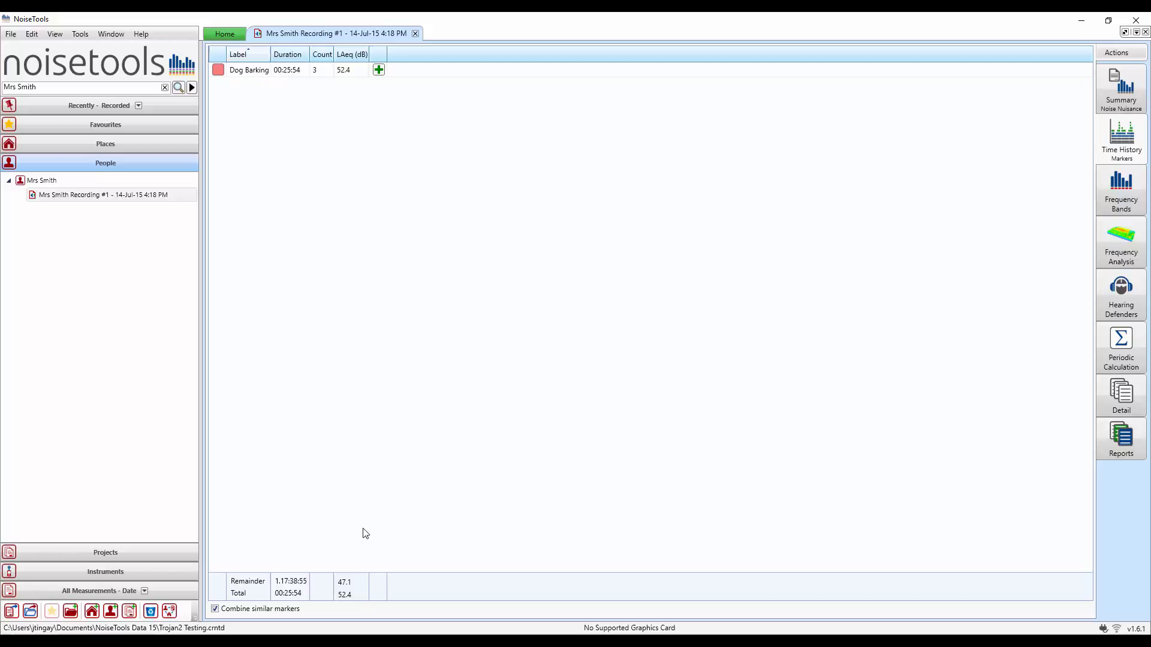
mouse_move(358, 597)
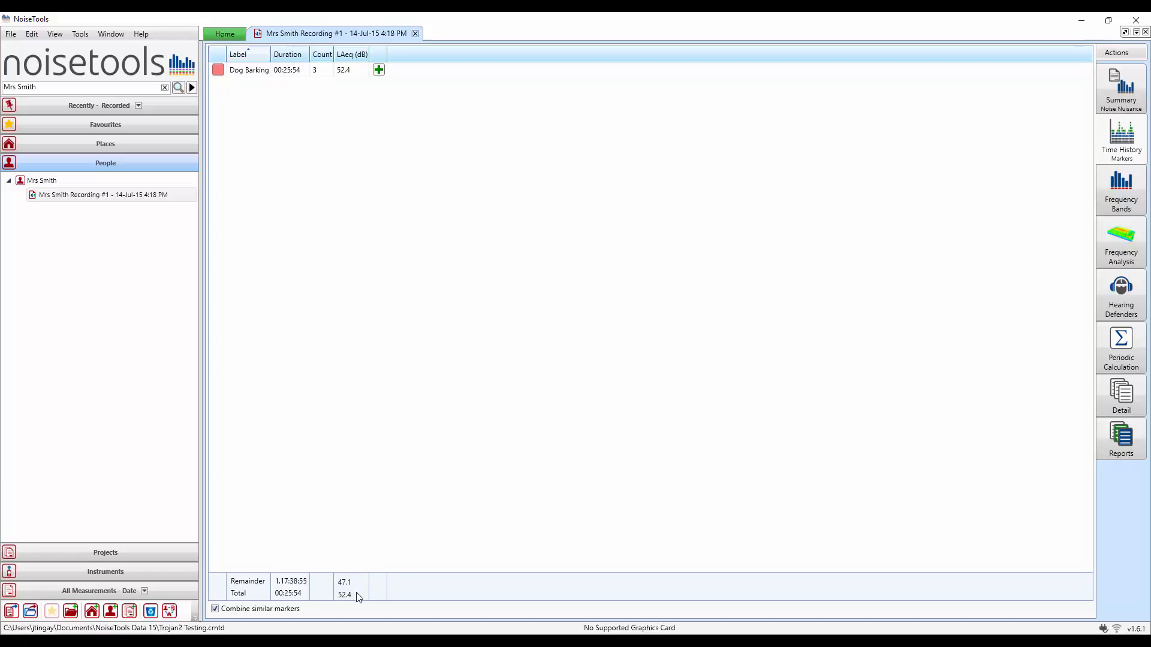
mouse_move(319, 597)
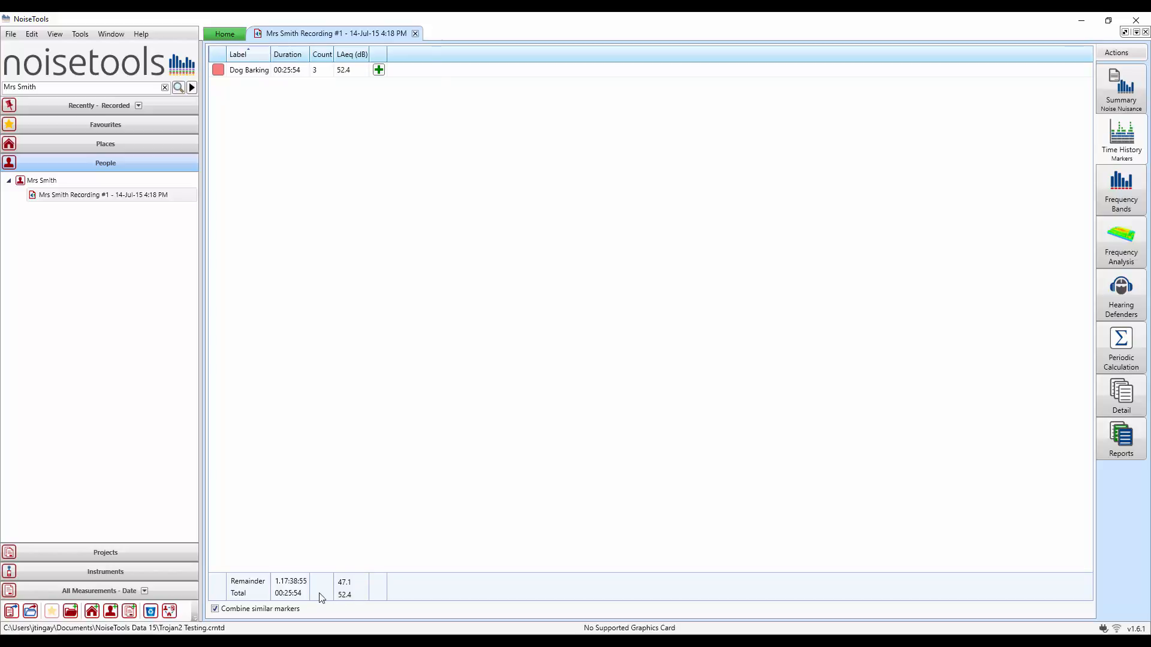
mouse_move(306, 587)
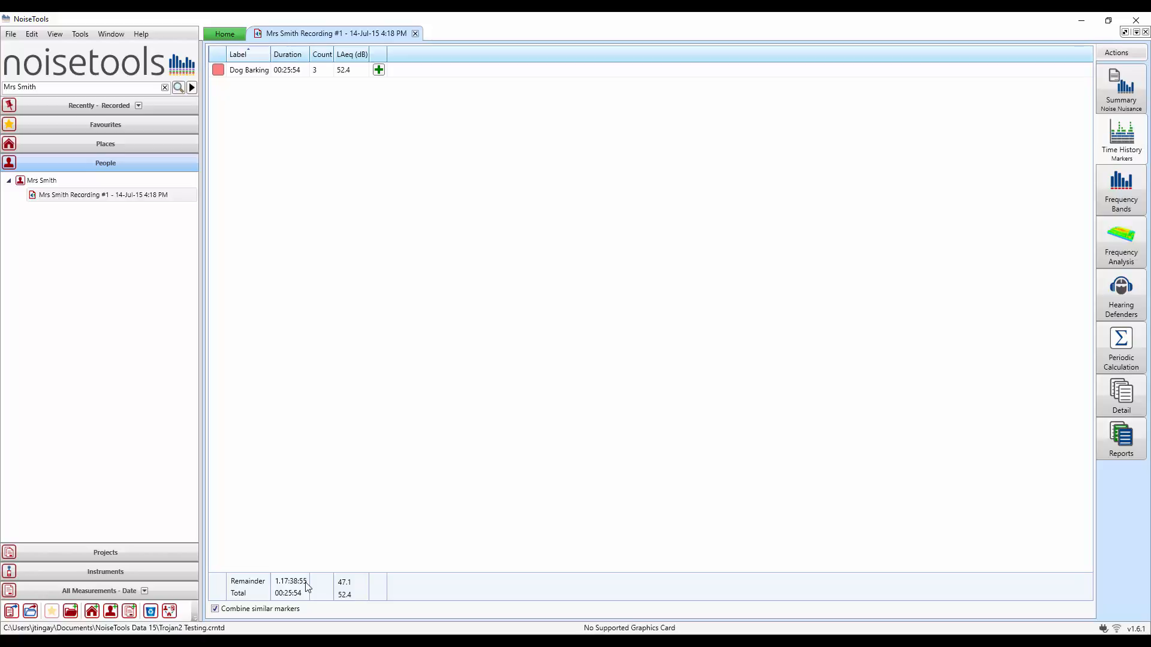
mouse_move(350, 591)
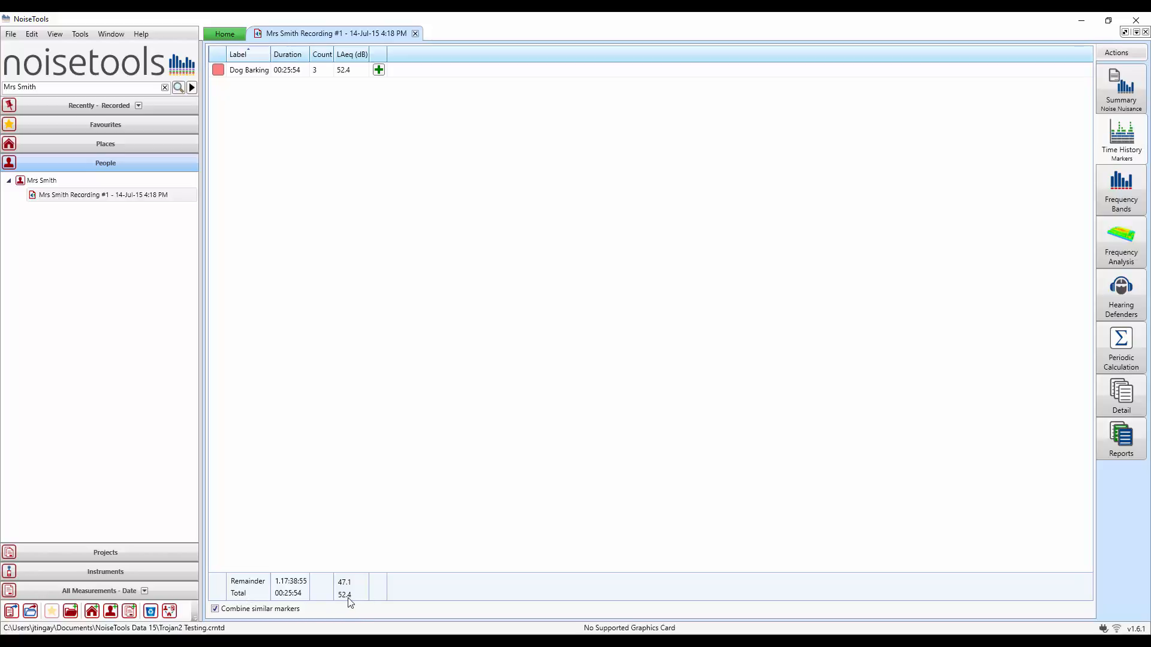
mouse_move(353, 487)
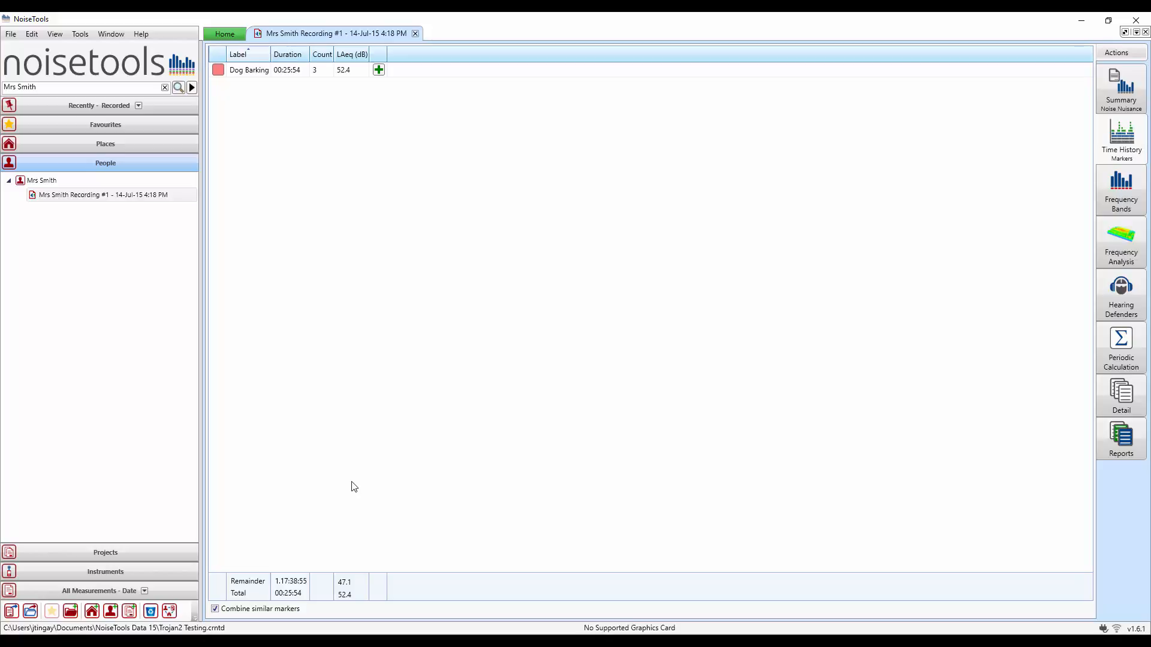
mouse_move(300, 593)
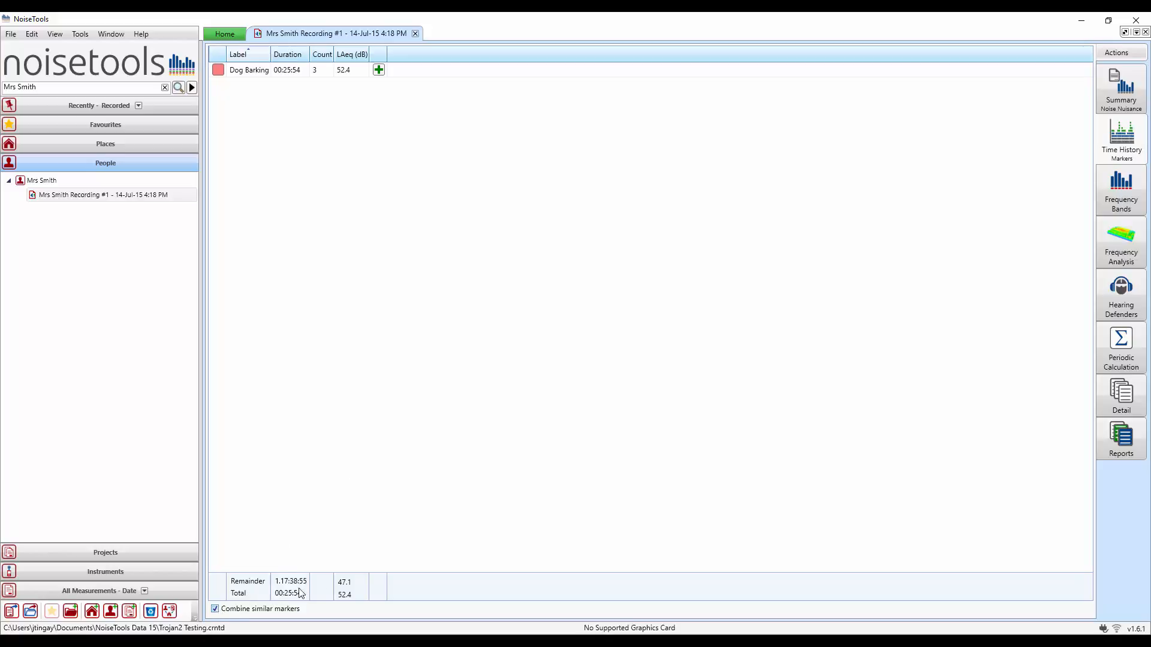
mouse_move(1121, 135)
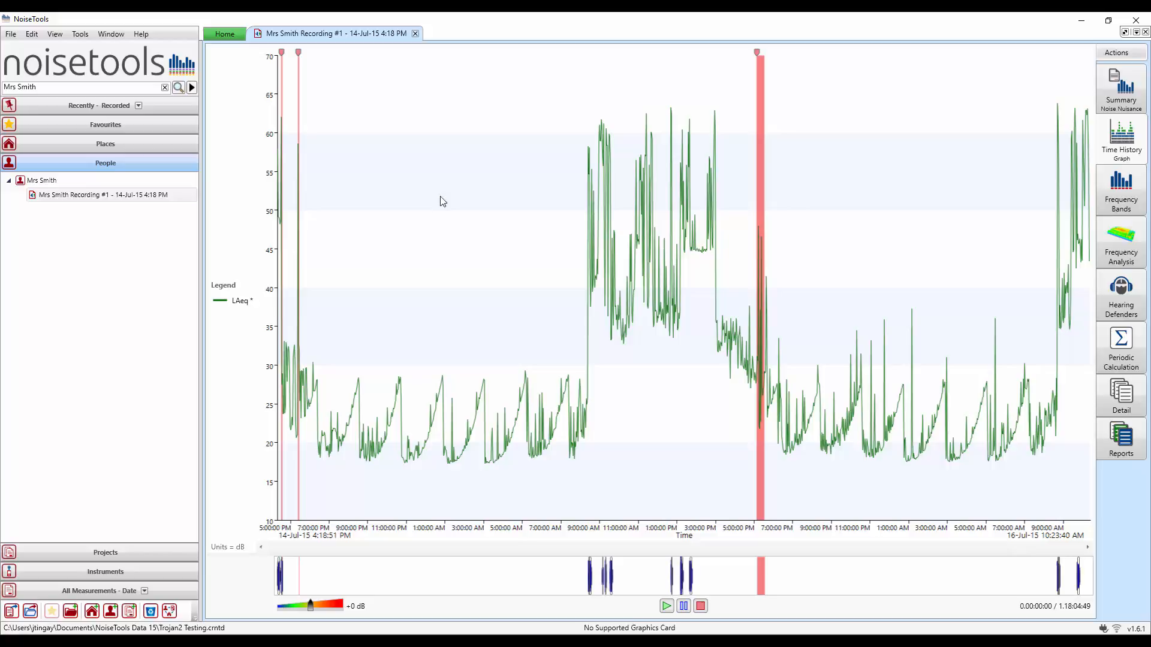
mouse_move(218, 178)
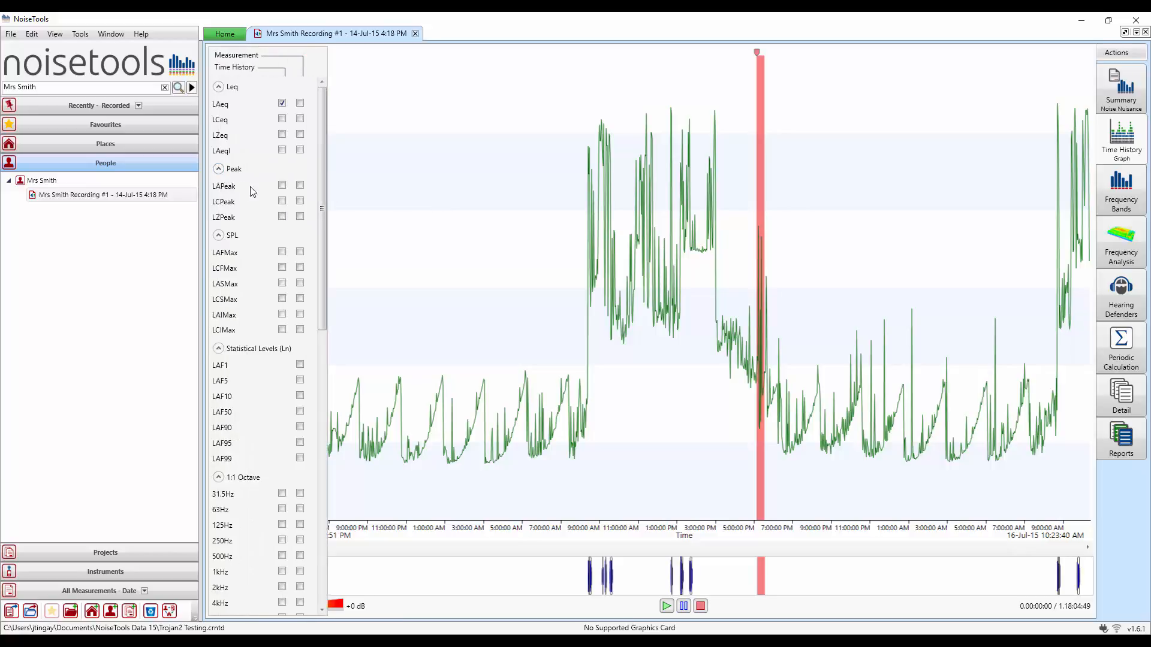
click(282, 252)
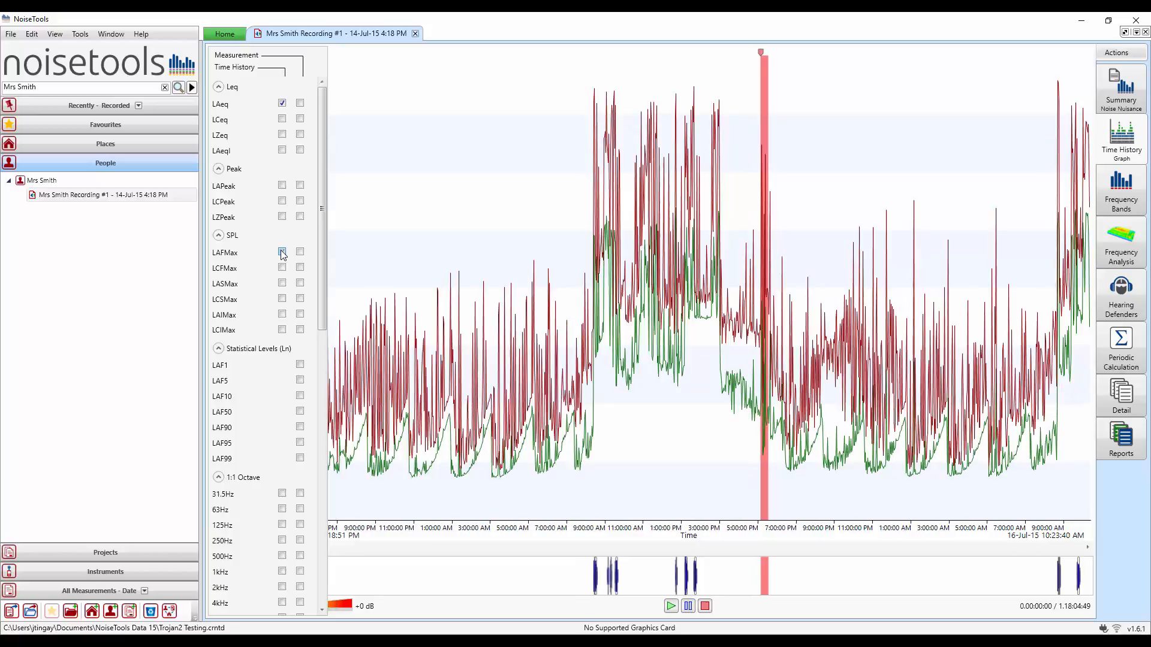
click(281, 253)
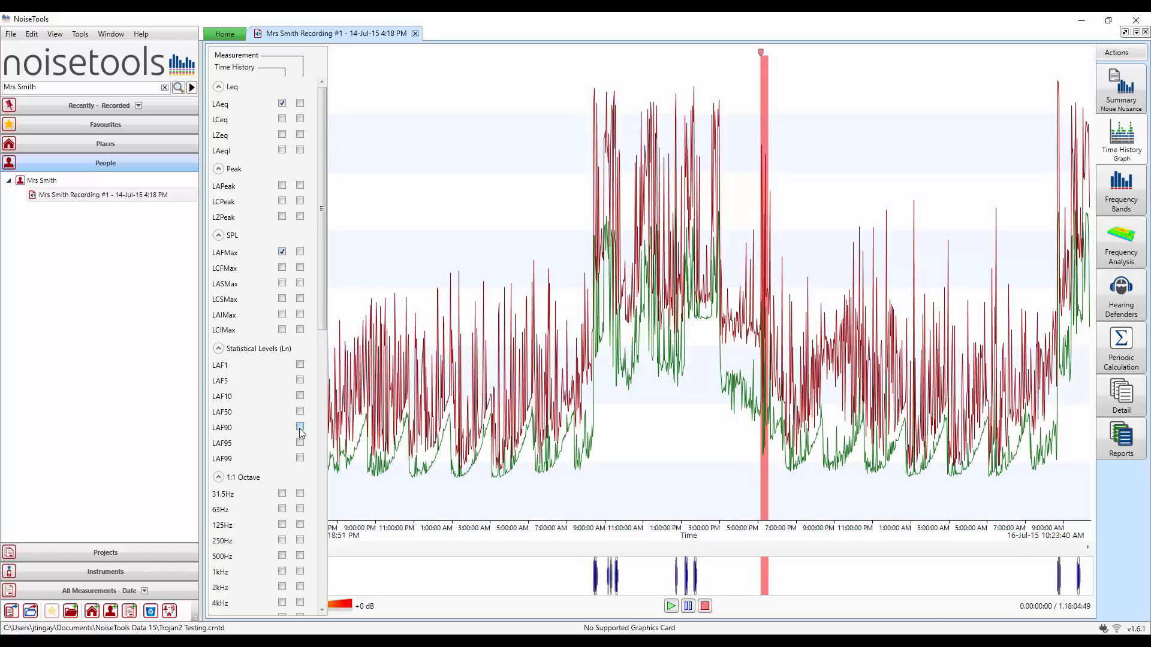
click(300, 426)
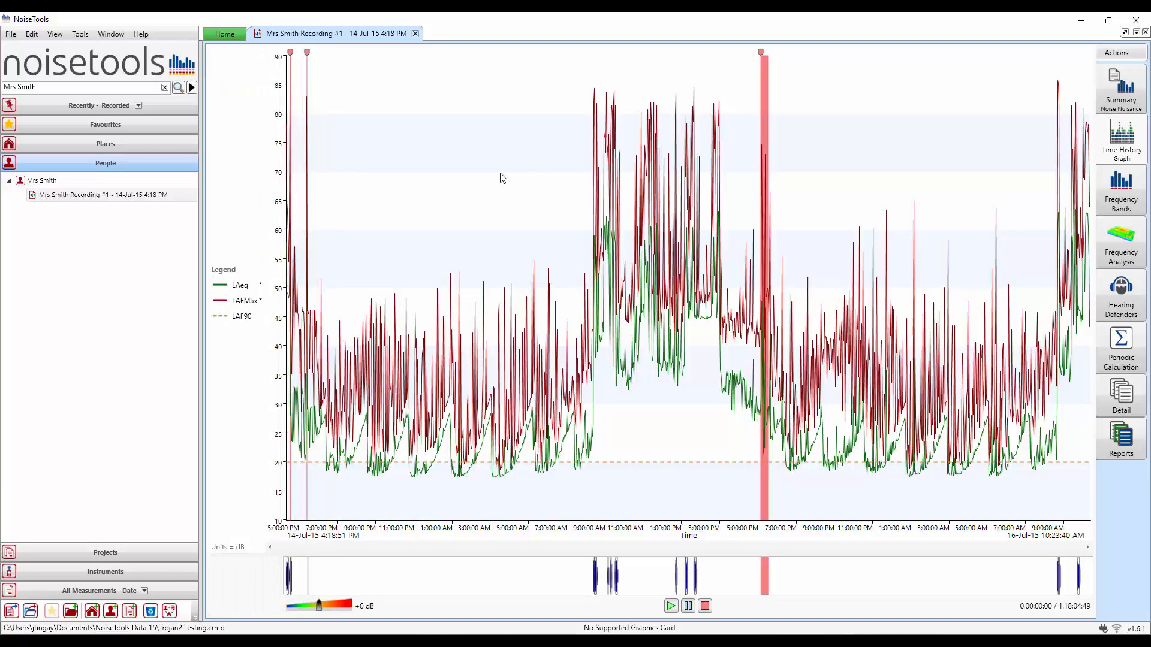
click(1121, 136)
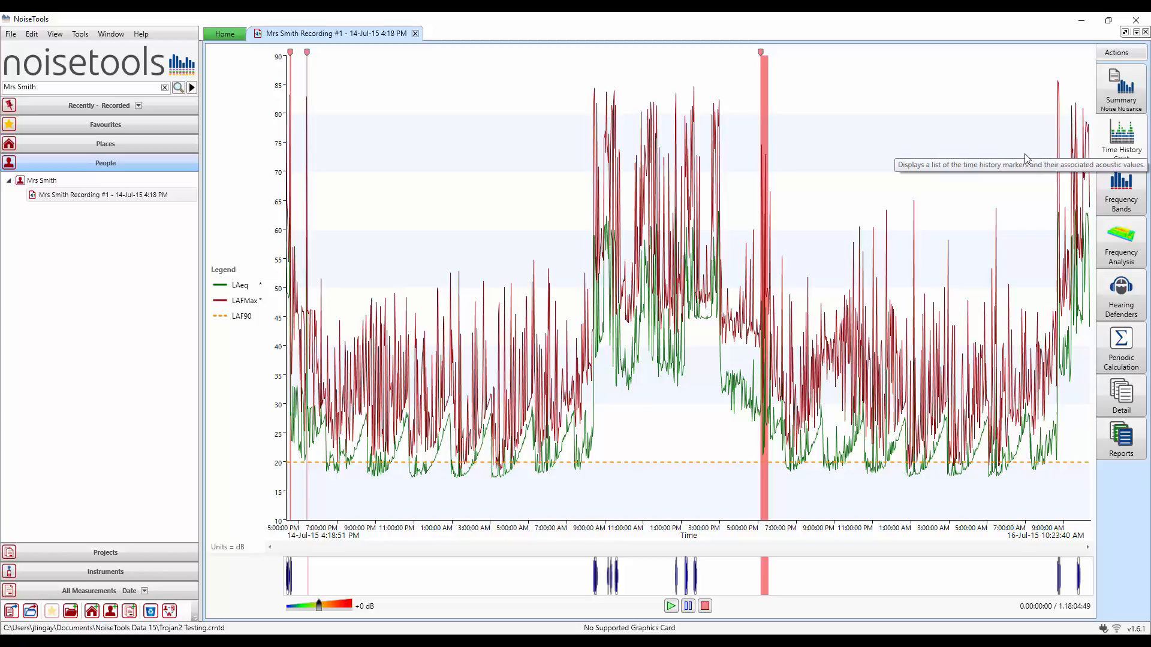
Step: Show the Time History as the markers table listing the combined Dog Barking row
click(1121, 139)
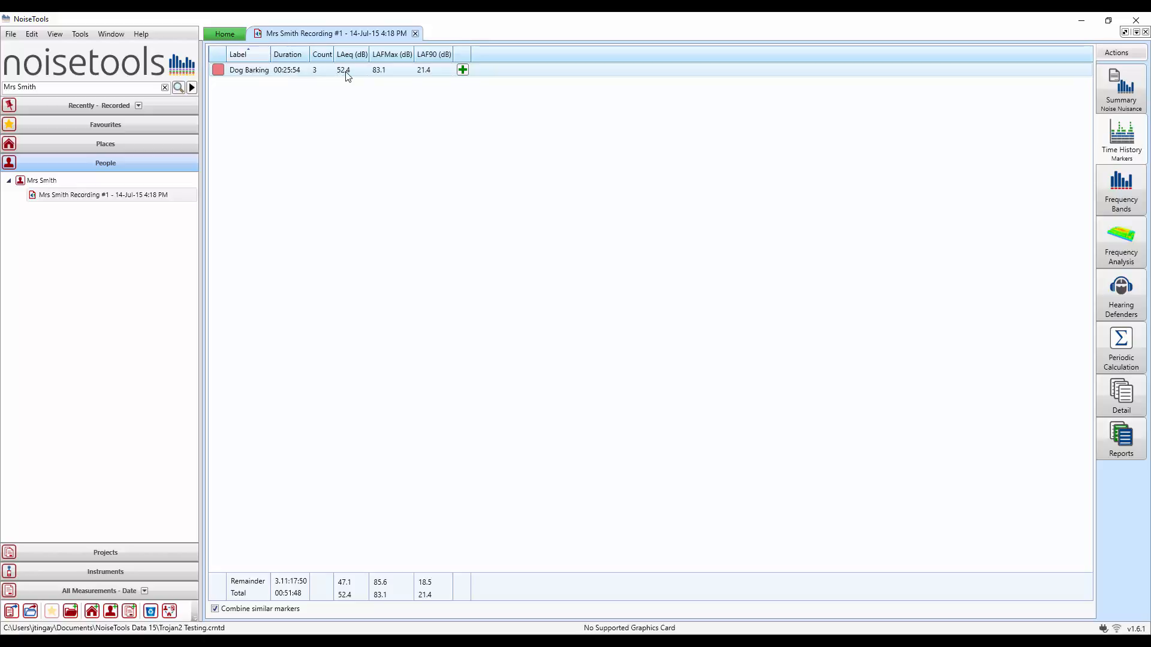
mouse_move(365, 78)
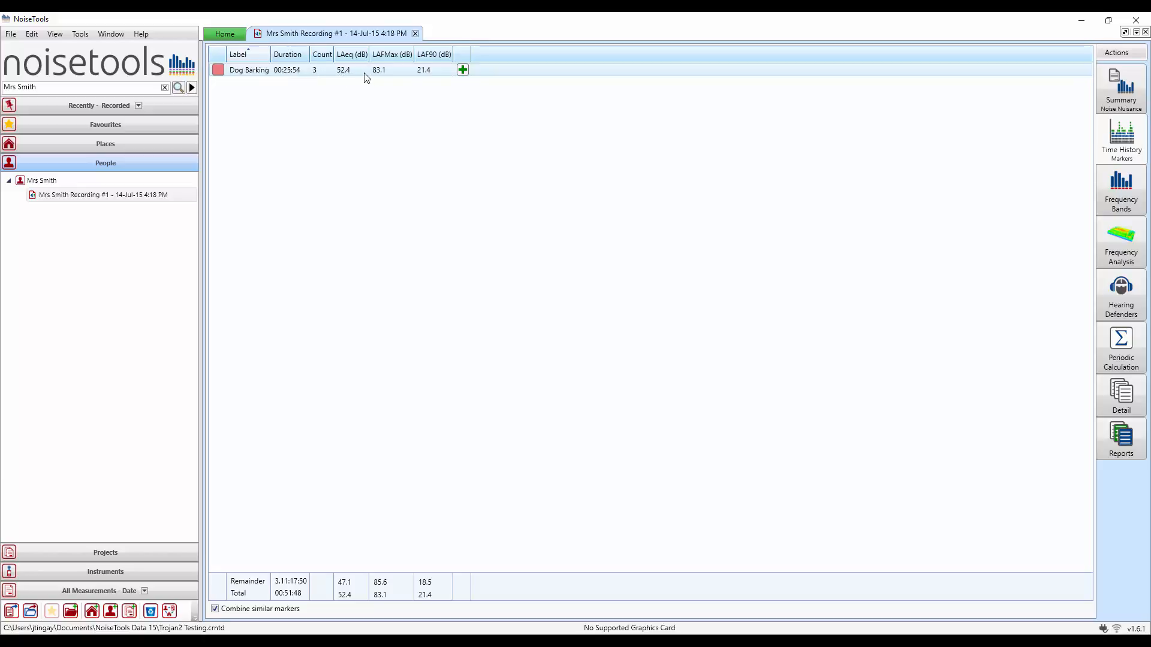
mouse_move(384, 79)
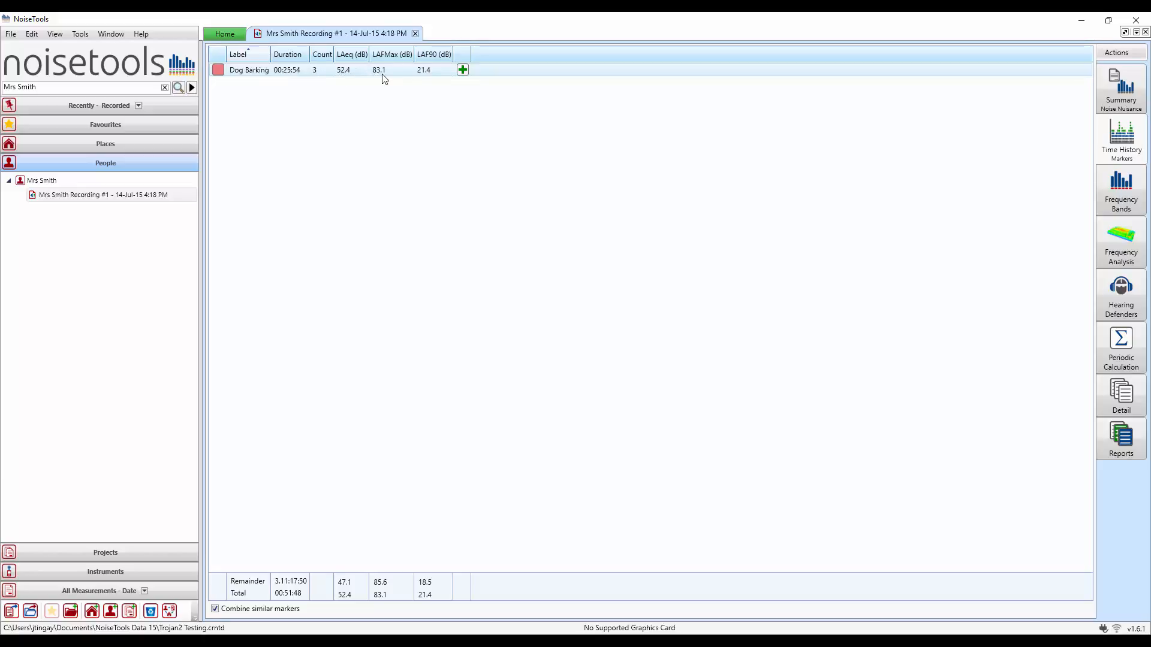
mouse_move(434, 77)
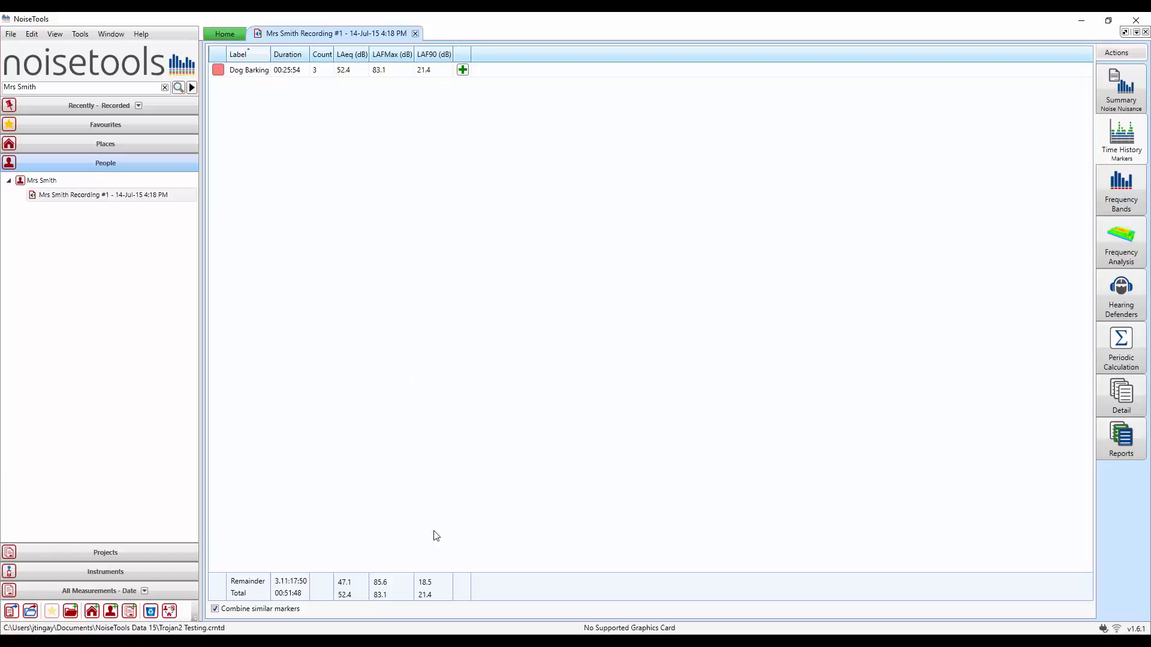
mouse_move(293, 587)
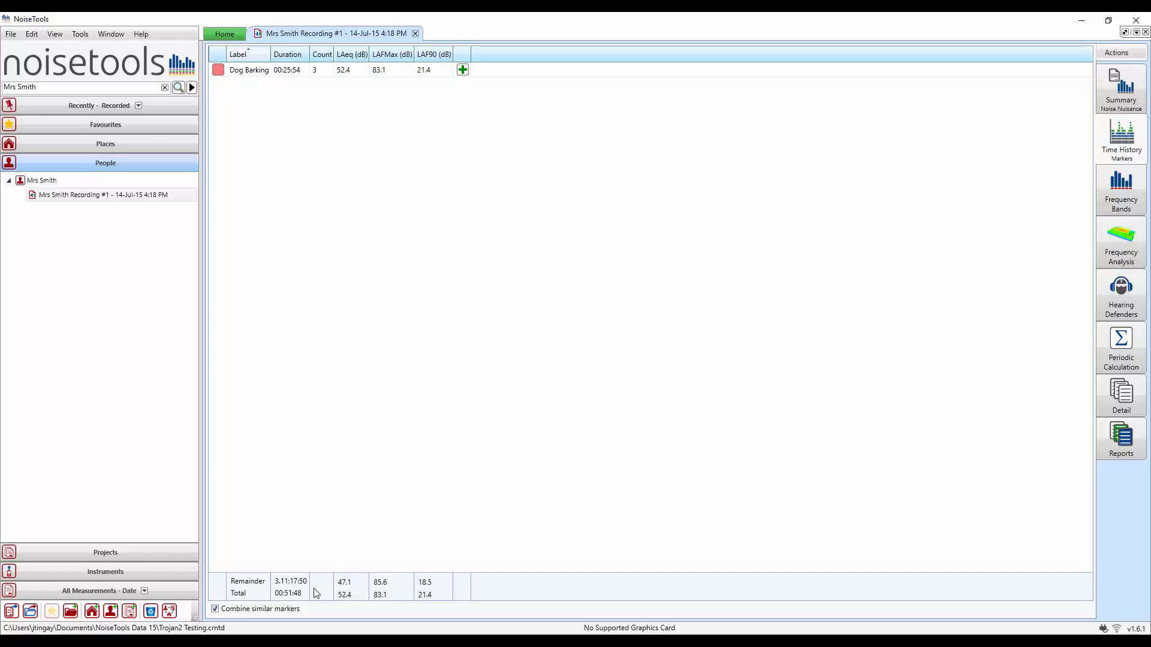
Step: Untick Combine similar markers so the three Dog Barking events list separately
click(215, 609)
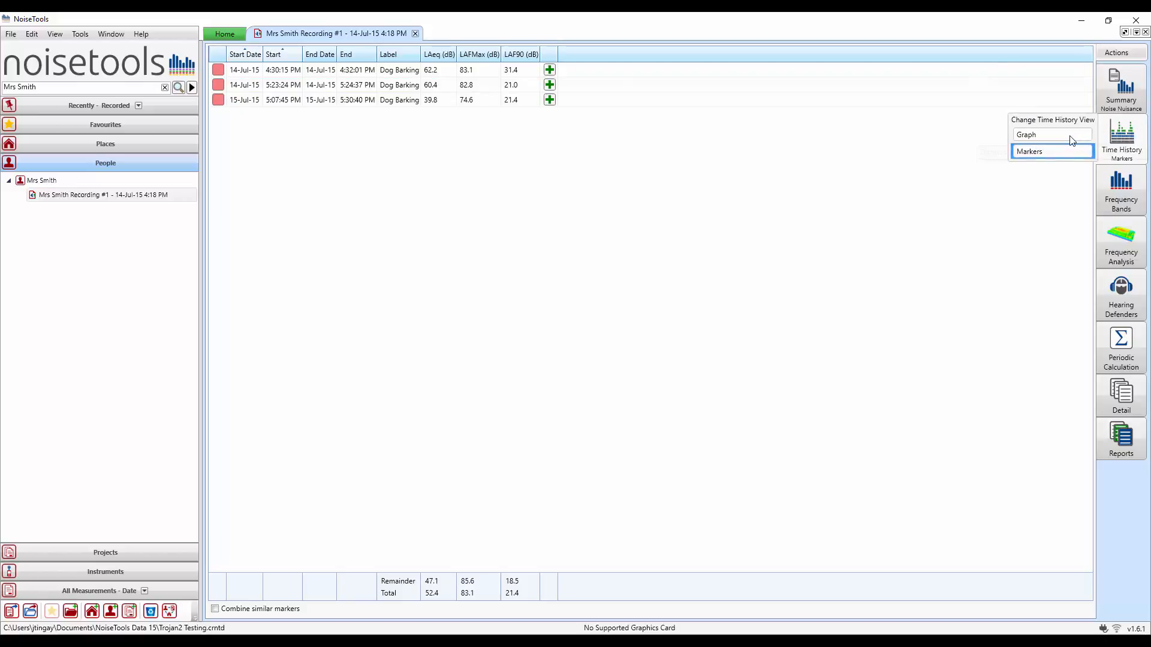
Step: Return to the graph view and turn Show Audio Markers back on in View Settings
click(1052, 134)
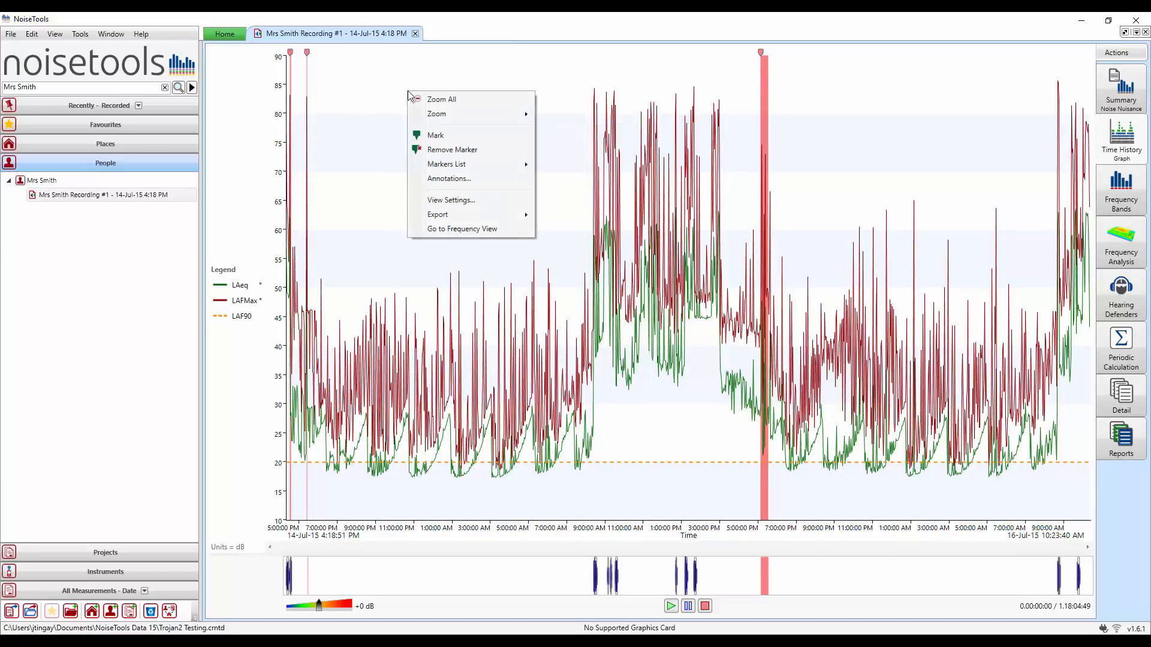
mouse_move(451, 200)
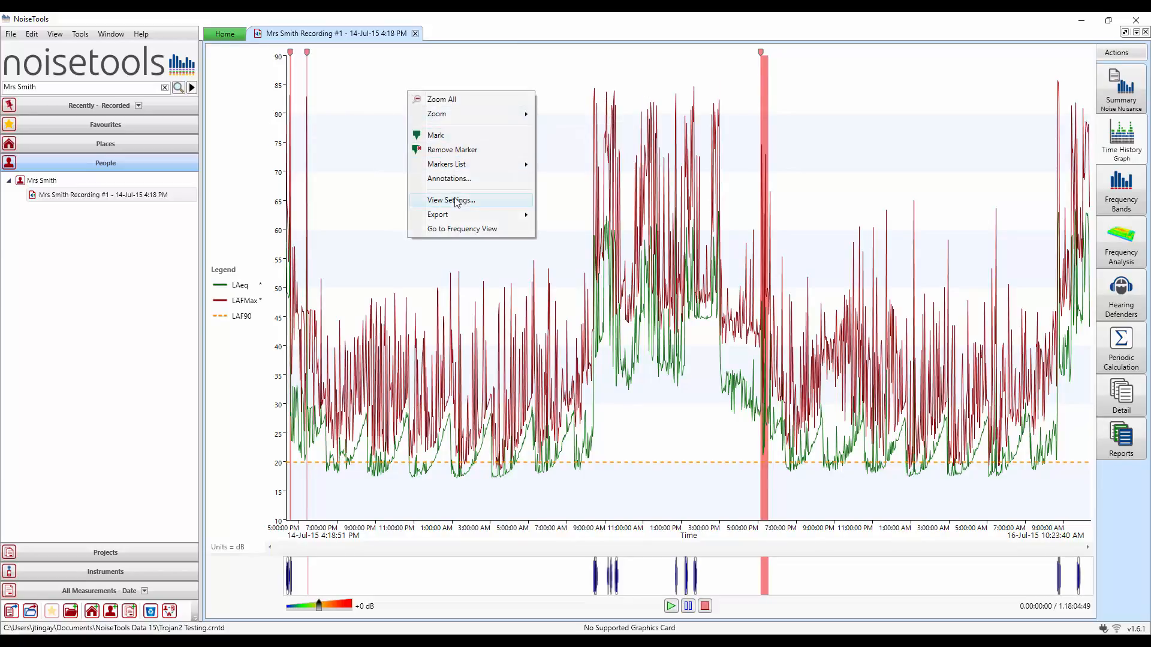
click(450, 200)
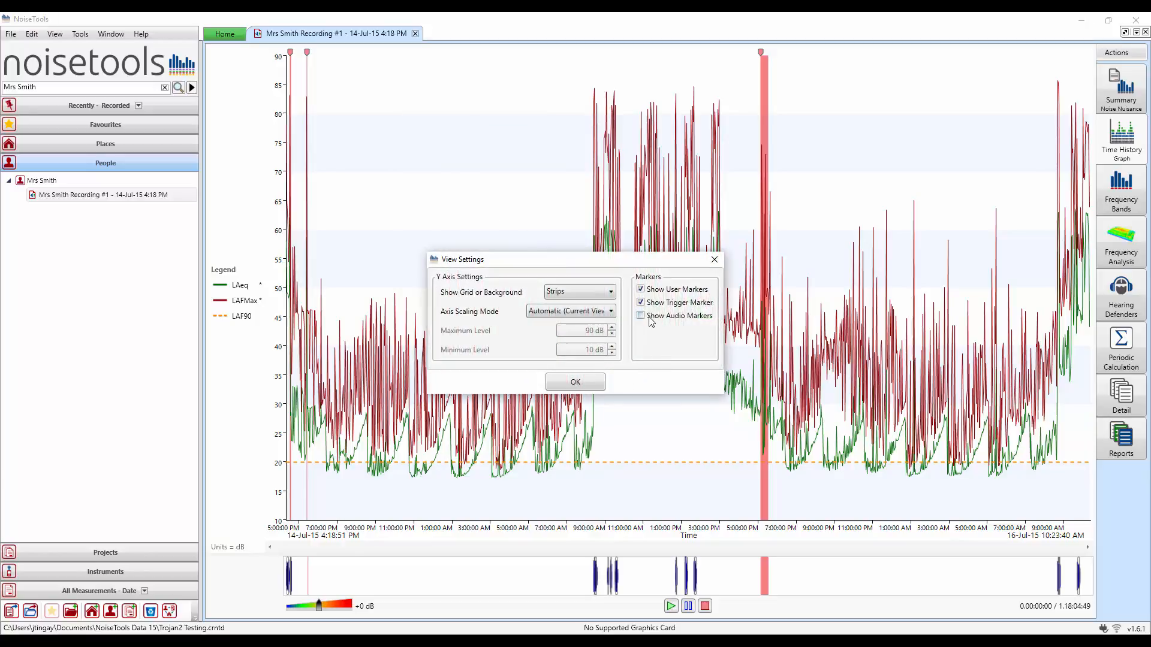
click(574, 381)
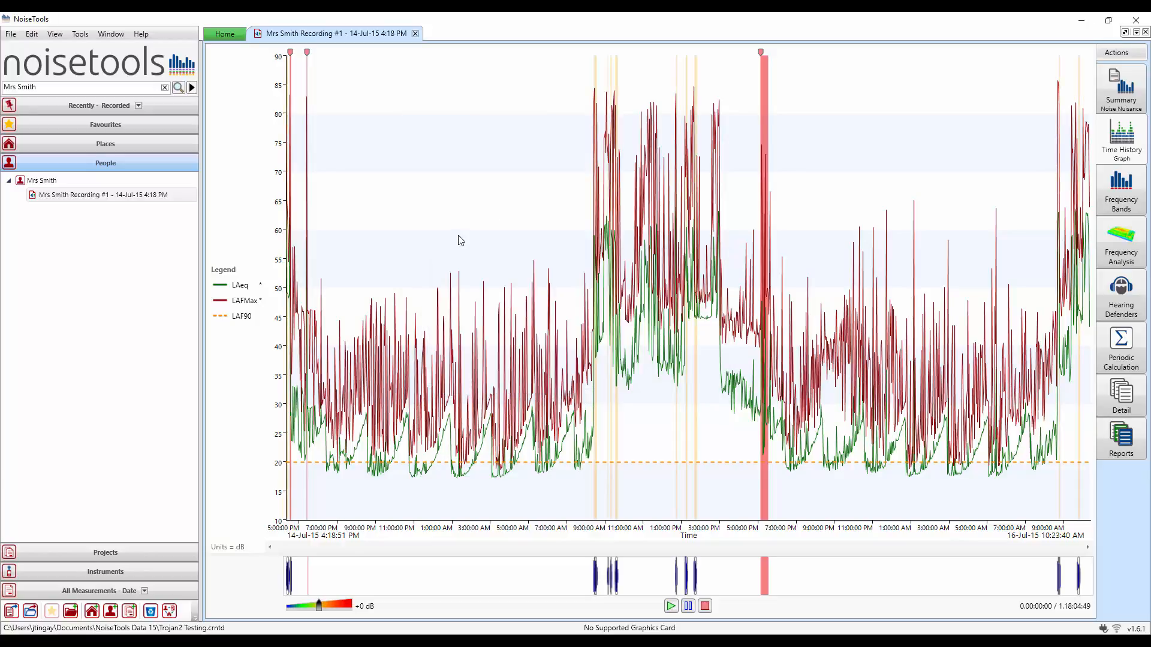
click(1121, 140)
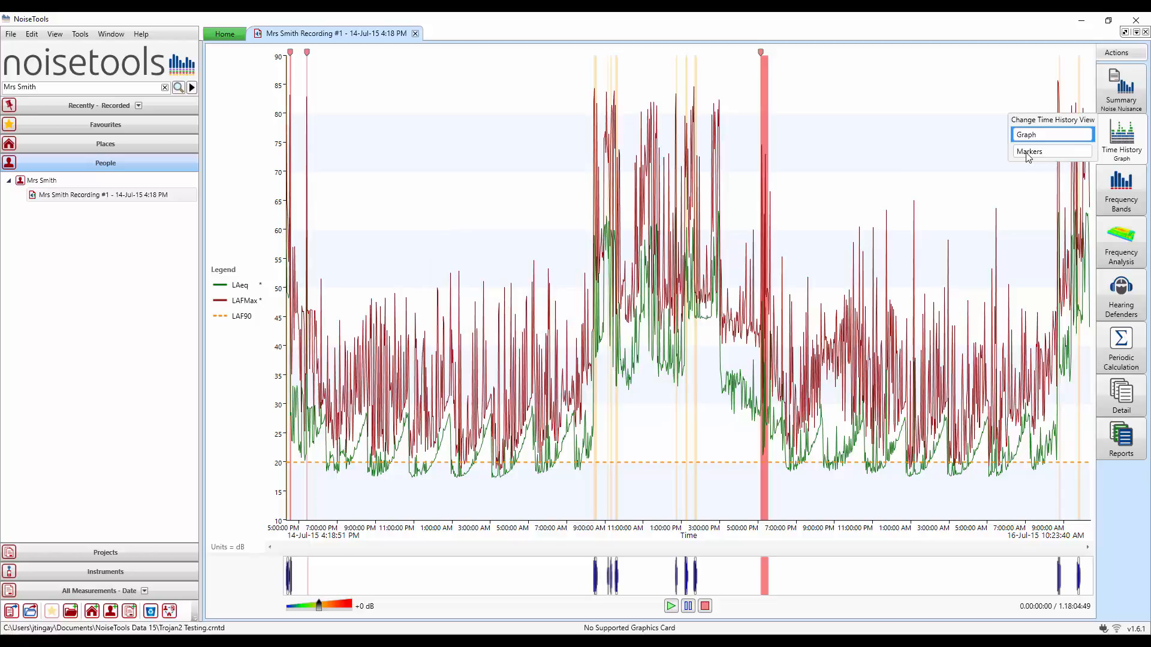
Step: Switch to the Markers table showing Audio and Dog Barking rows, dismissing the export menu
click(1031, 151)
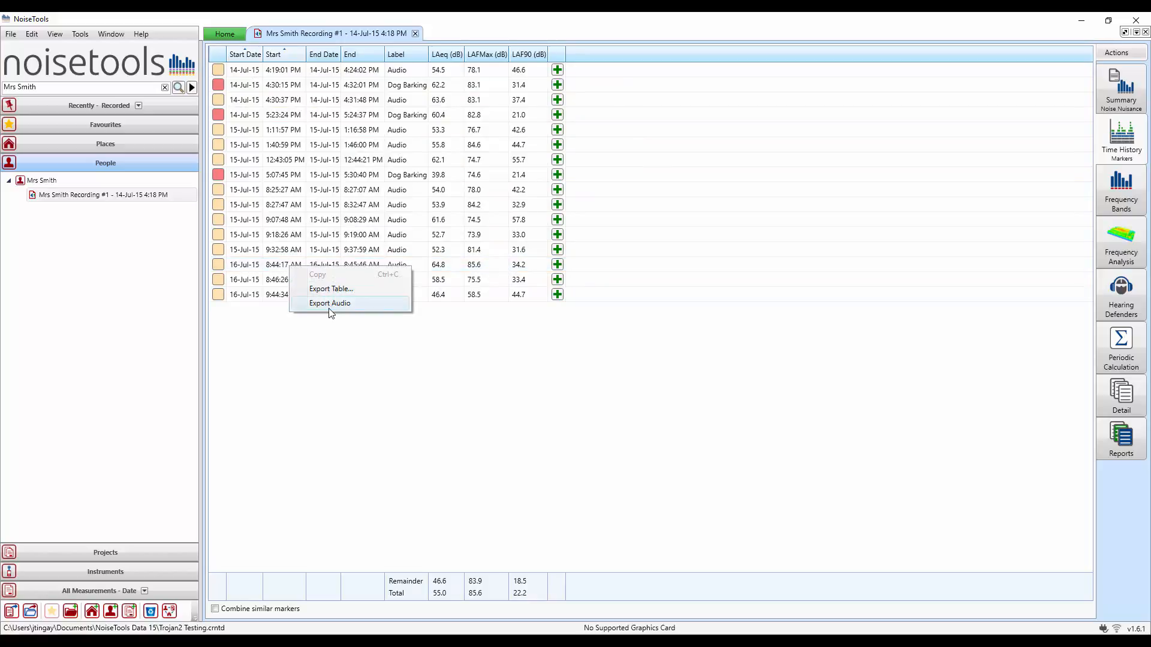
mouse_move(331, 289)
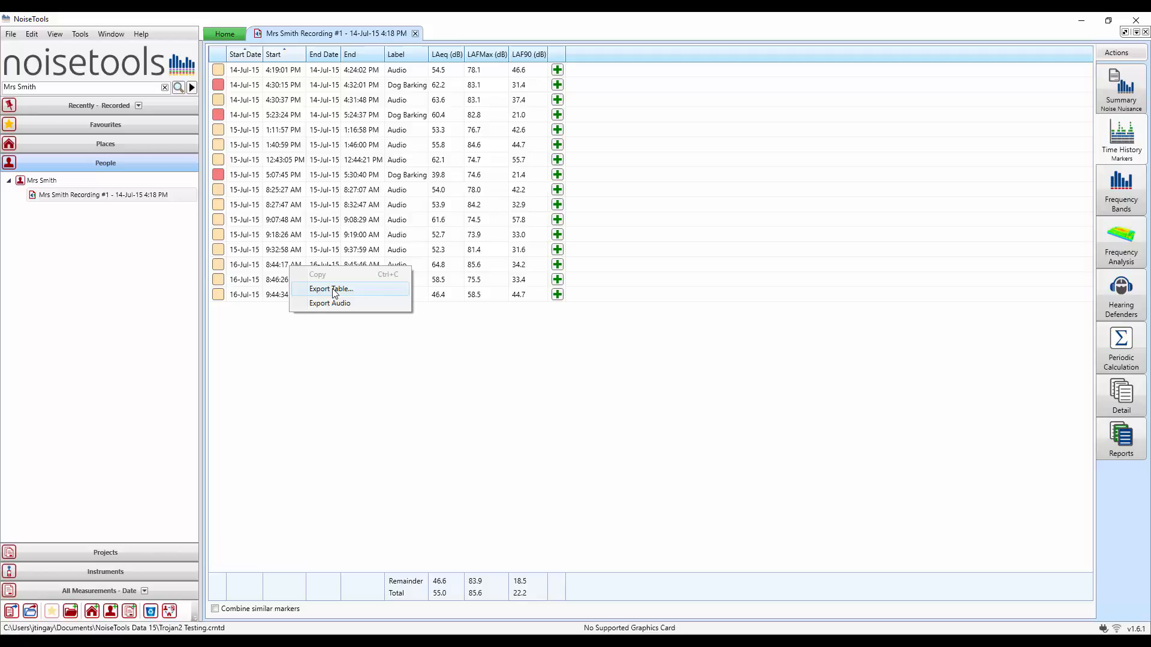
mouse_move(447, 409)
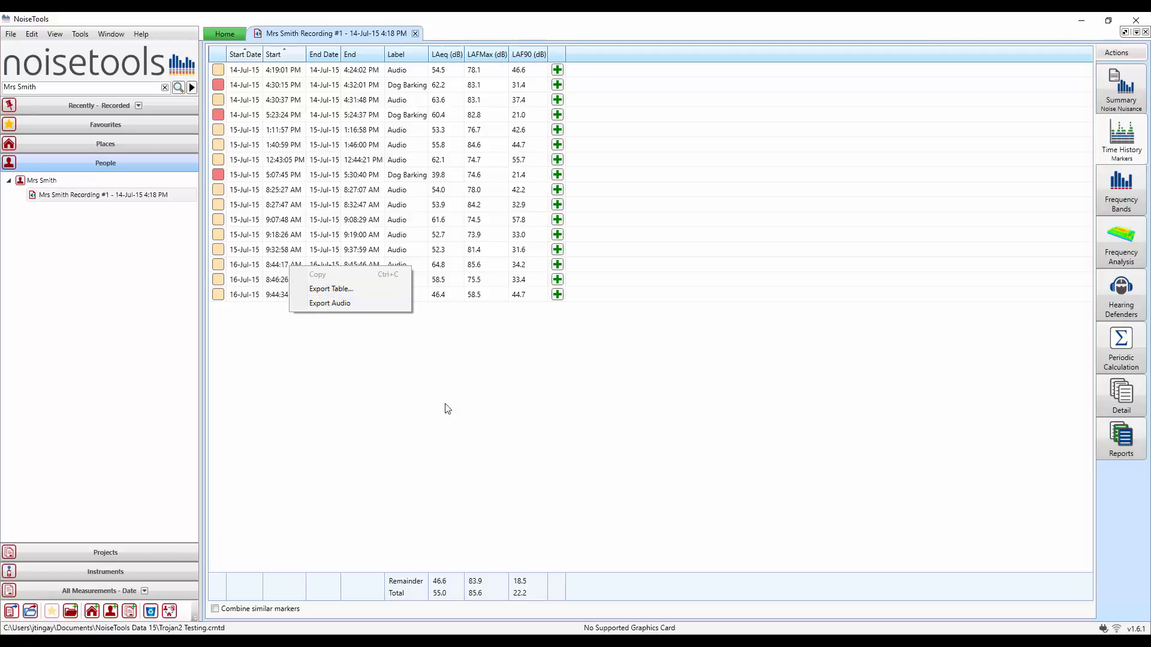
click(789, 403)
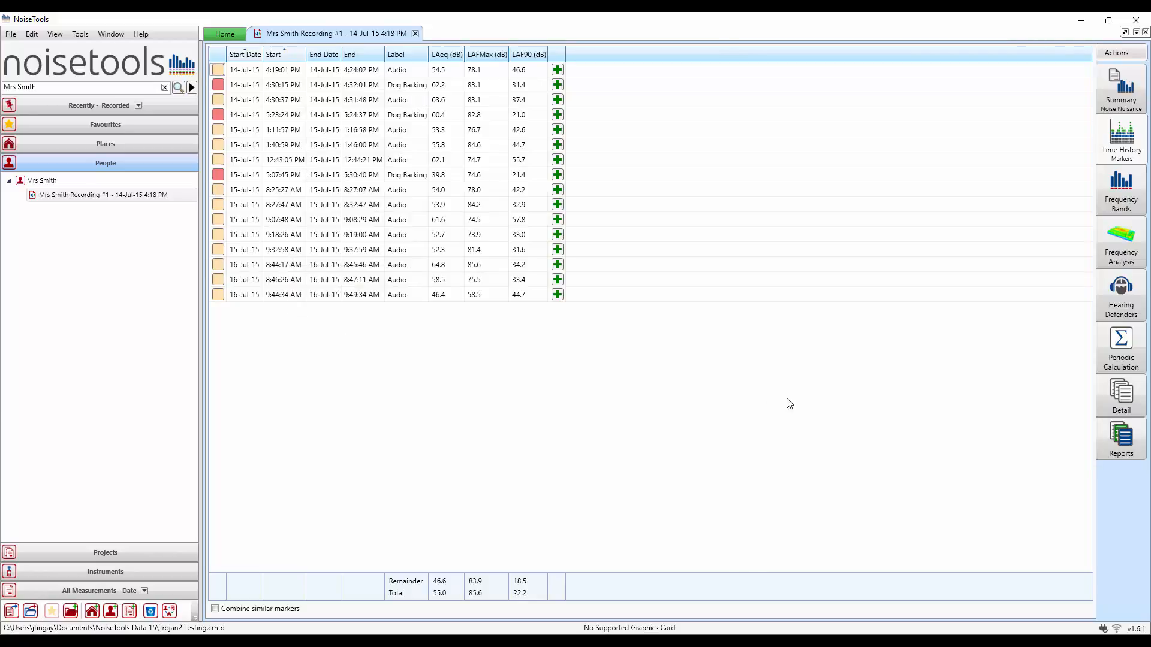
click(1121, 139)
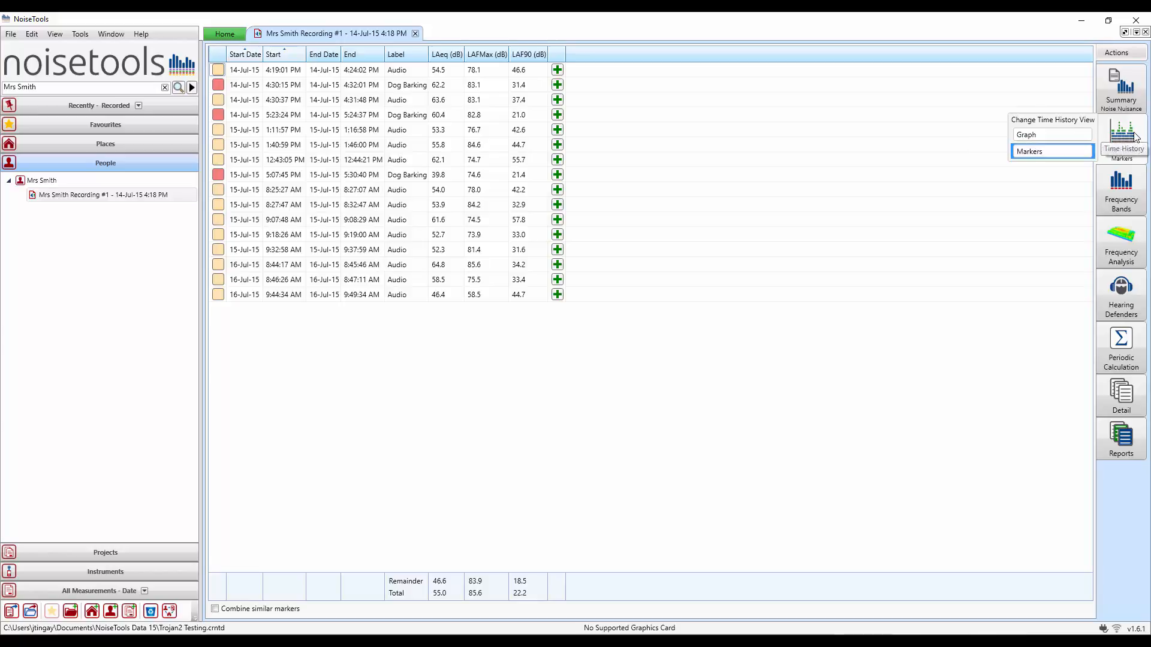
Step: Return to the time history graph and untick Show User Markers so only audio markers display
click(1051, 134)
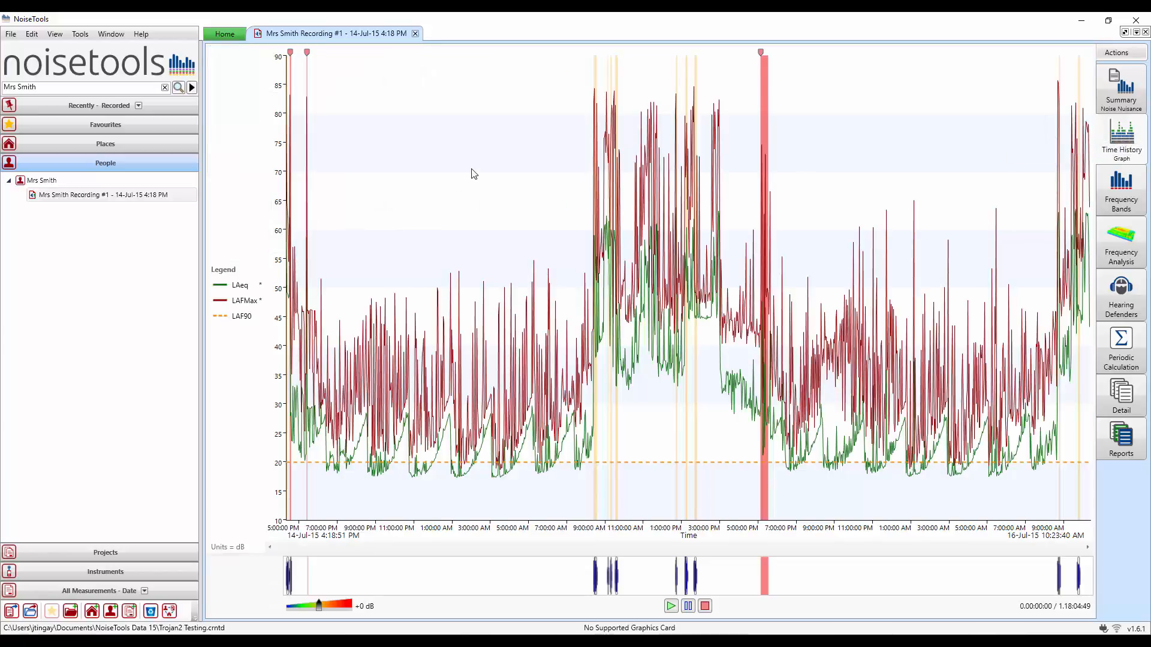
mouse_move(474, 175)
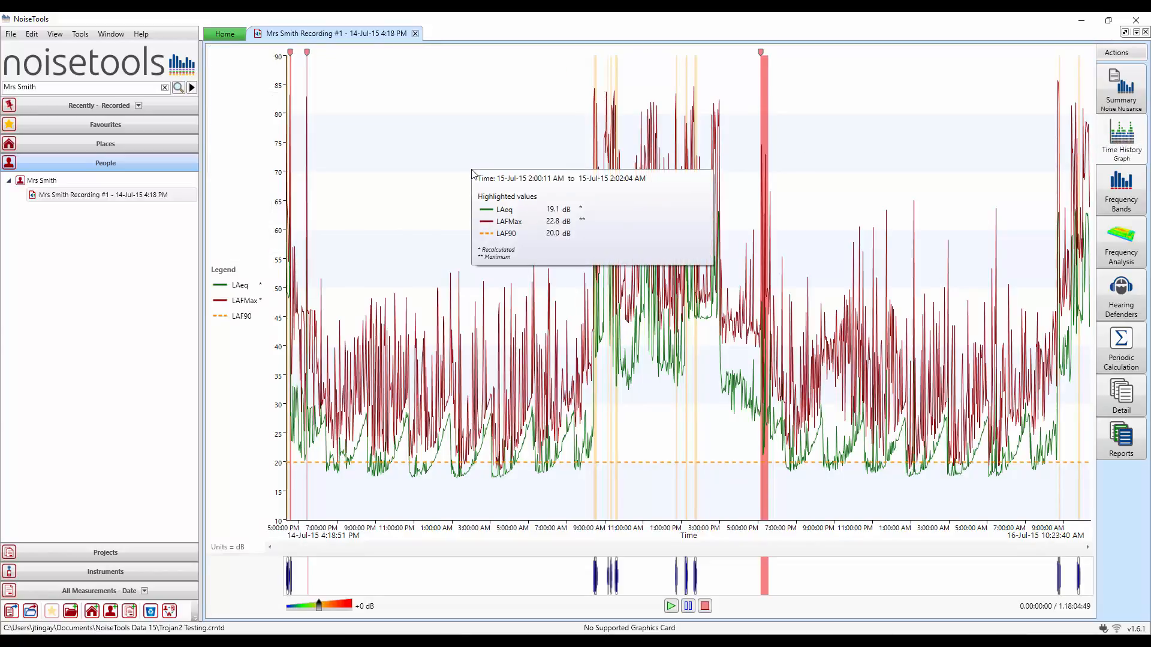
mouse_move(432, 165)
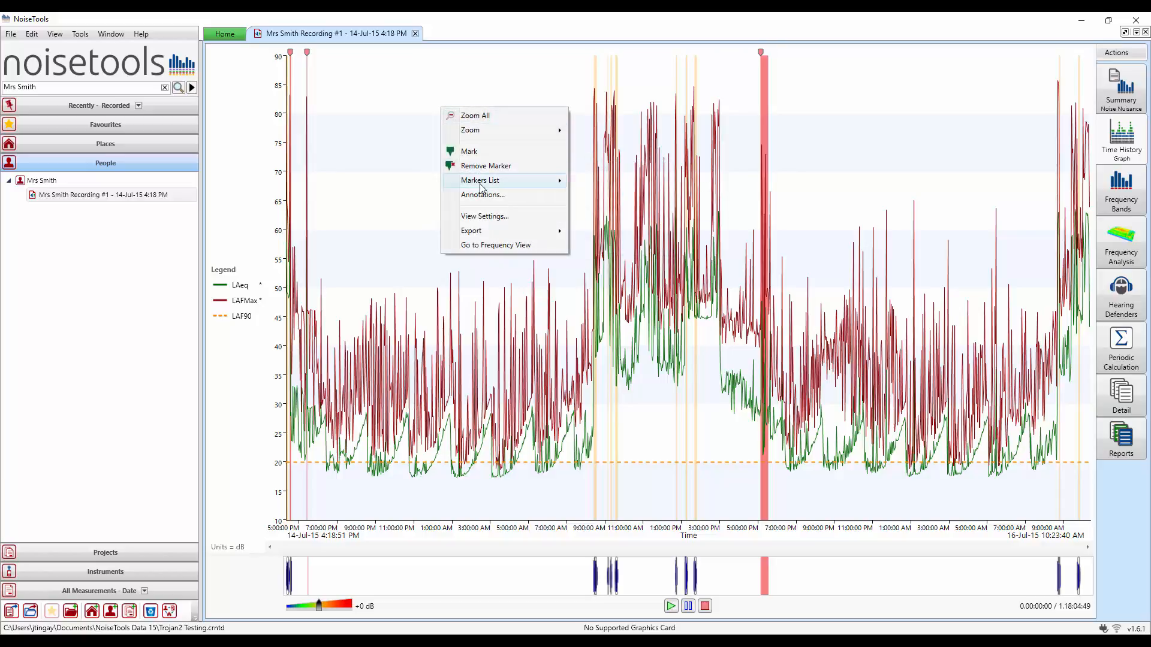
click(483, 215)
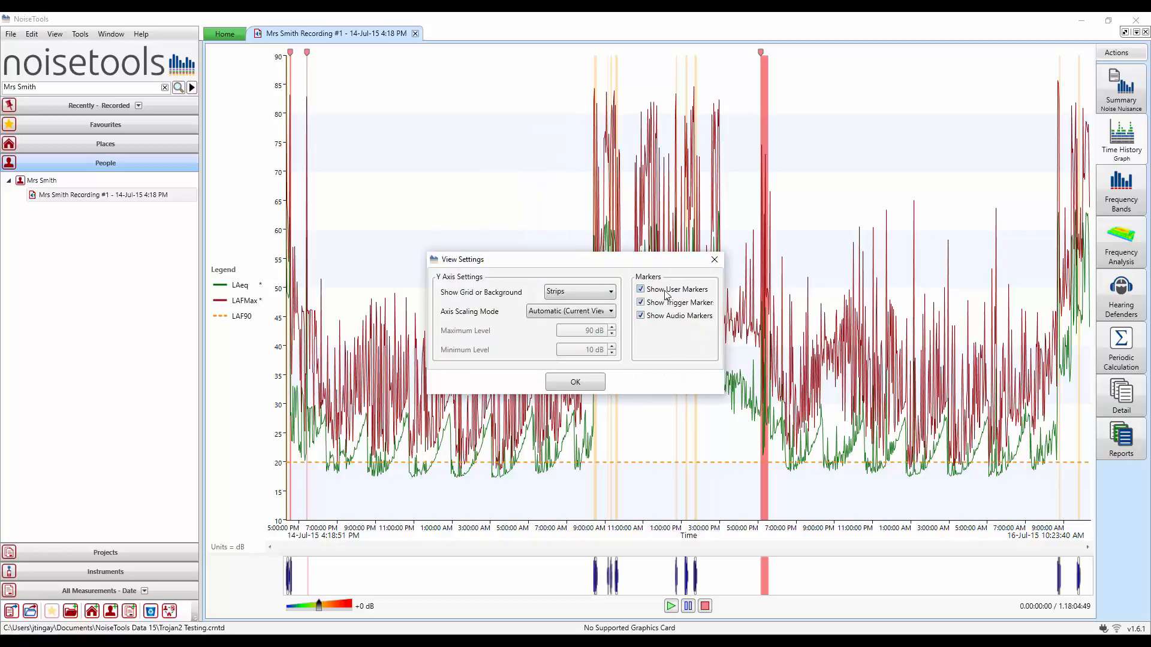
click(574, 382)
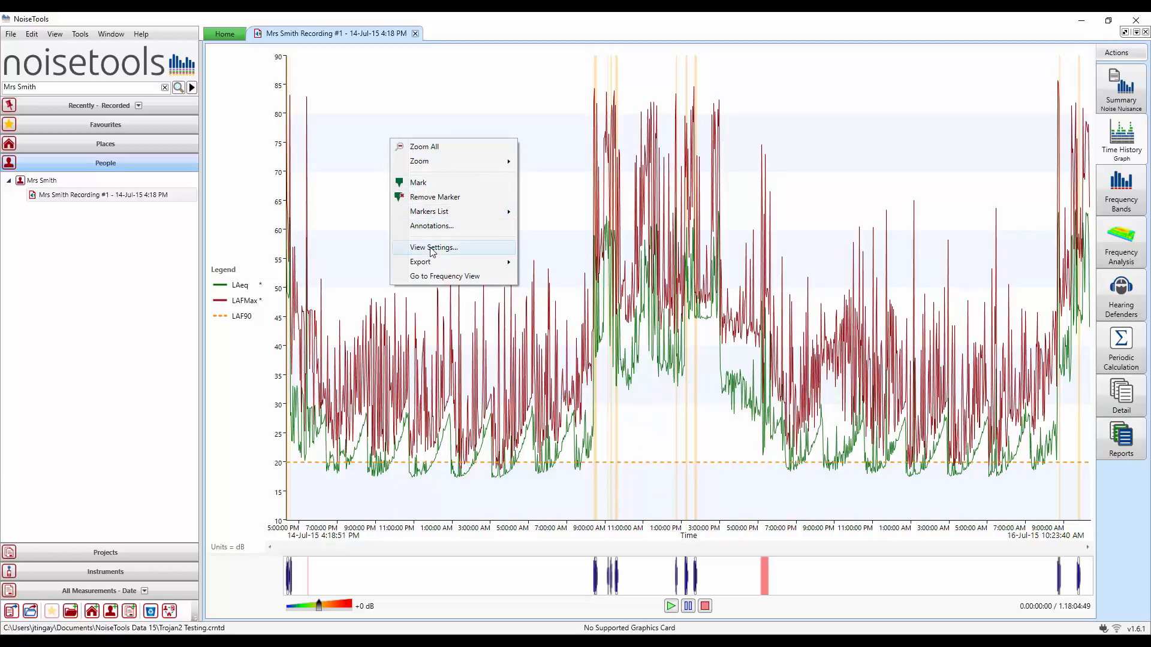
click(433, 247)
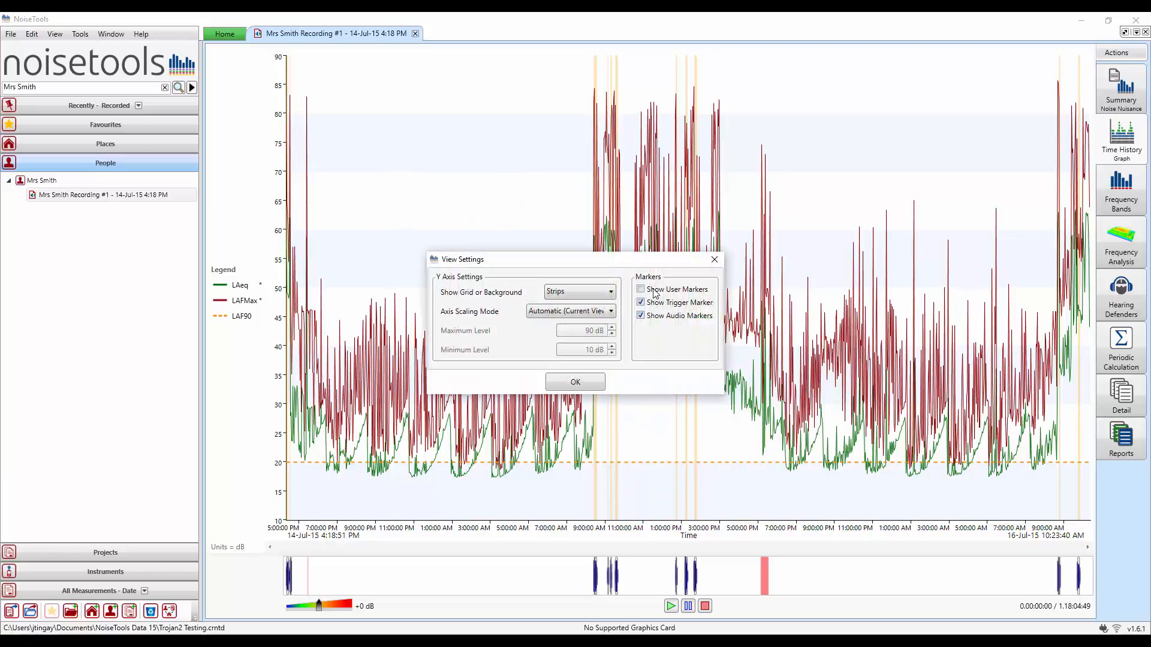